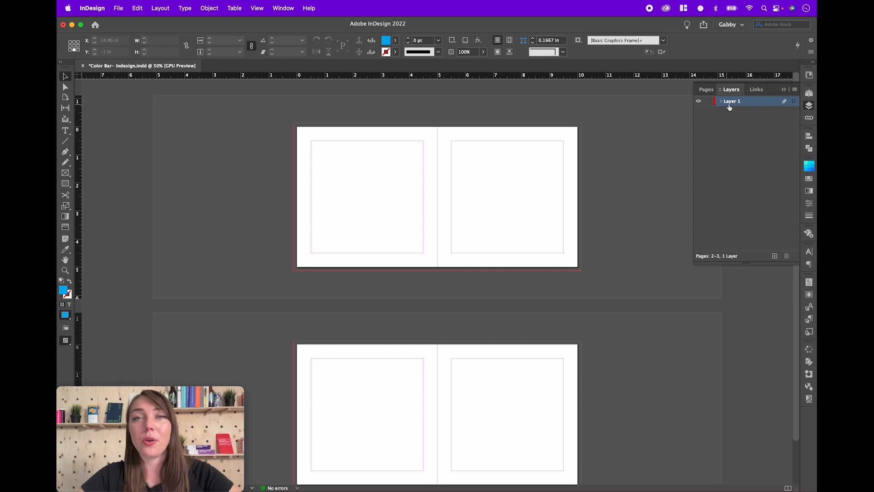
# Rename Layer 1 to 'Background' in Layer Options
pyautogui.doubleClick(732, 101)
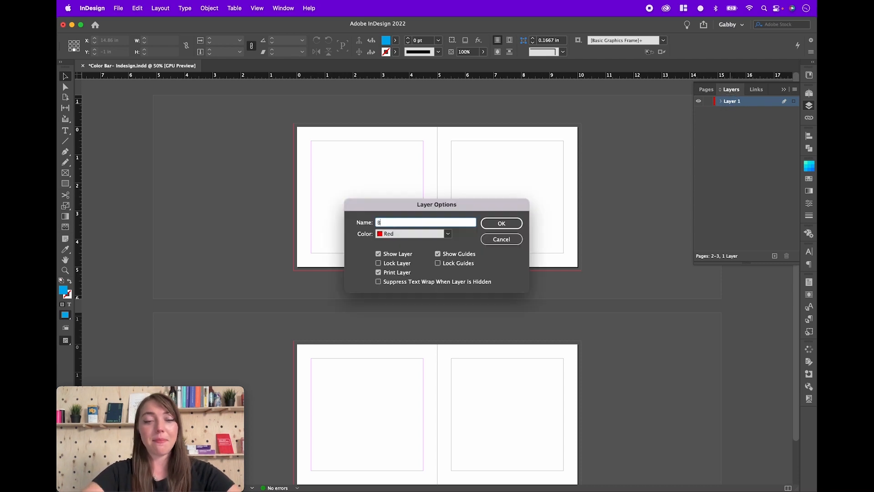
pyautogui.write('ackground')
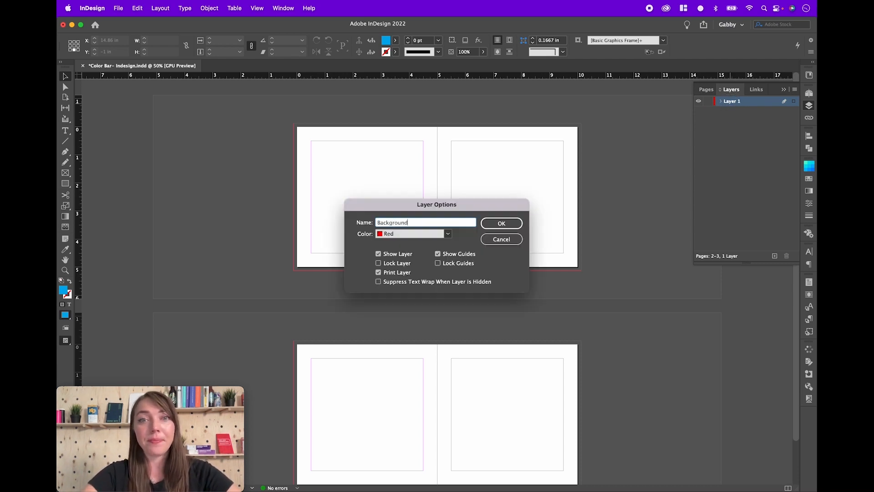
pyautogui.click(500, 223)
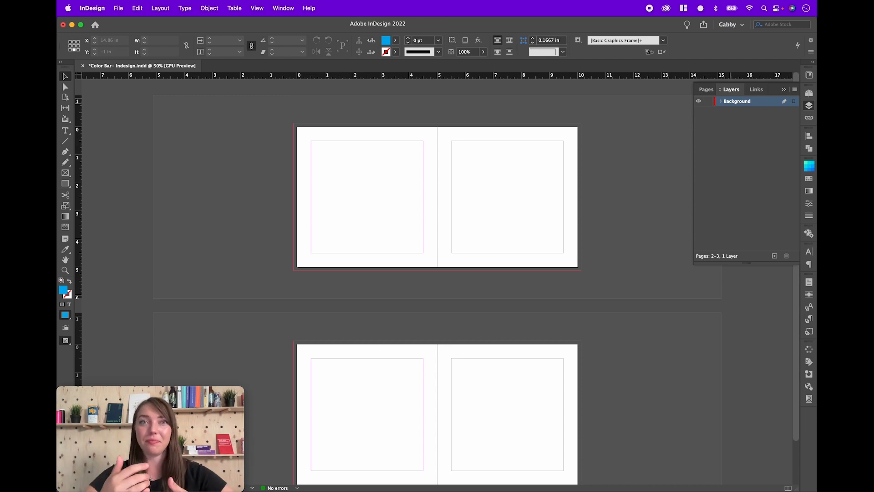
# Create Layer 2 and rename it 'Artwork', correcting the typo in the name
pyautogui.click(775, 256)
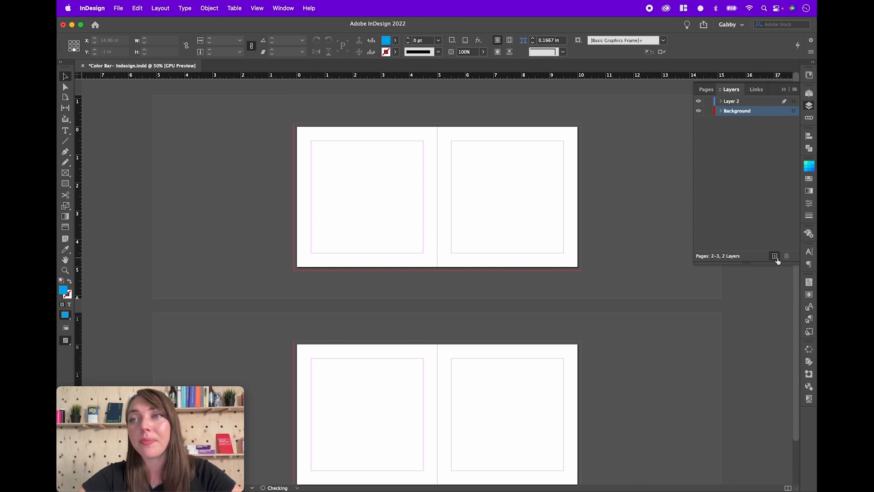
pyautogui.doubleClick(732, 101)
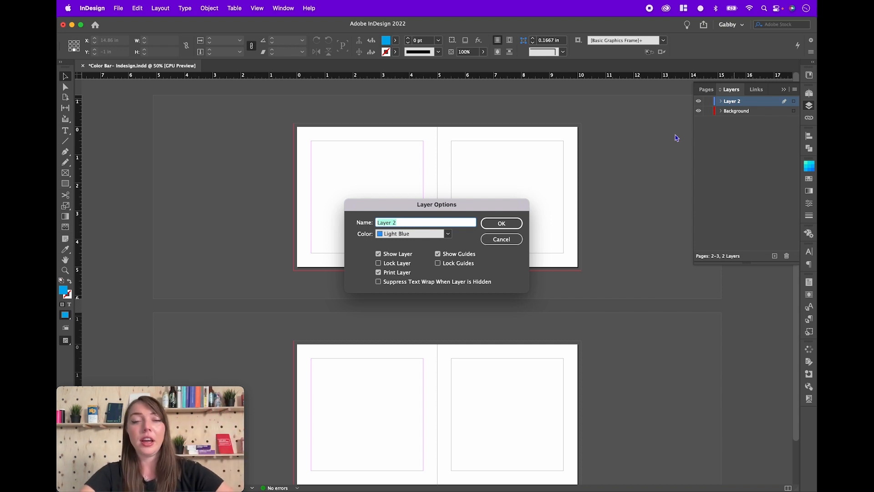
pyautogui.write('Artwork')
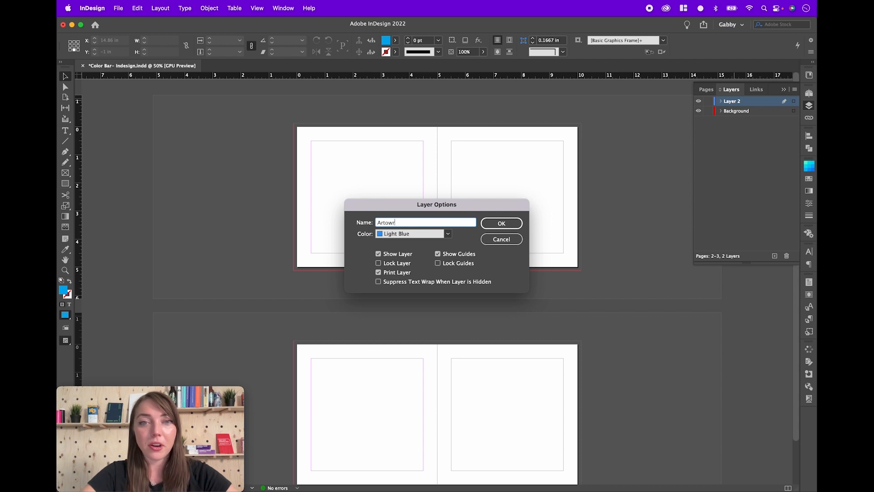
pyautogui.press('backspace')
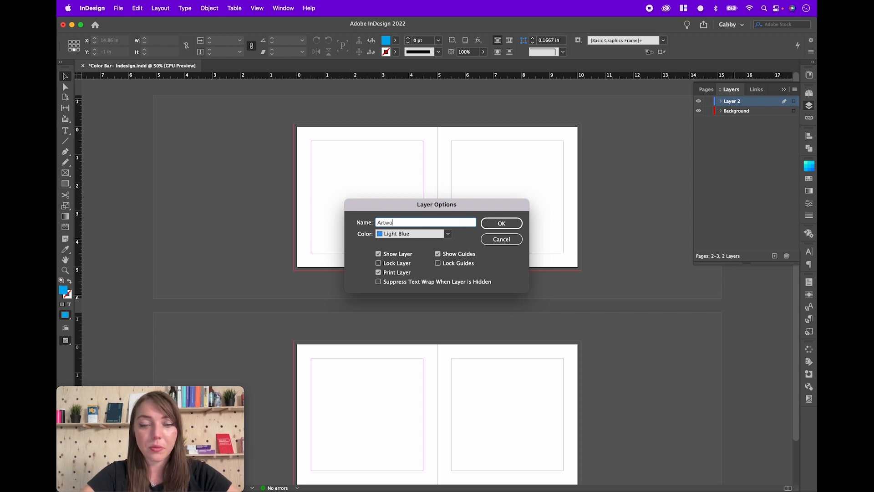
pyautogui.click(500, 223)
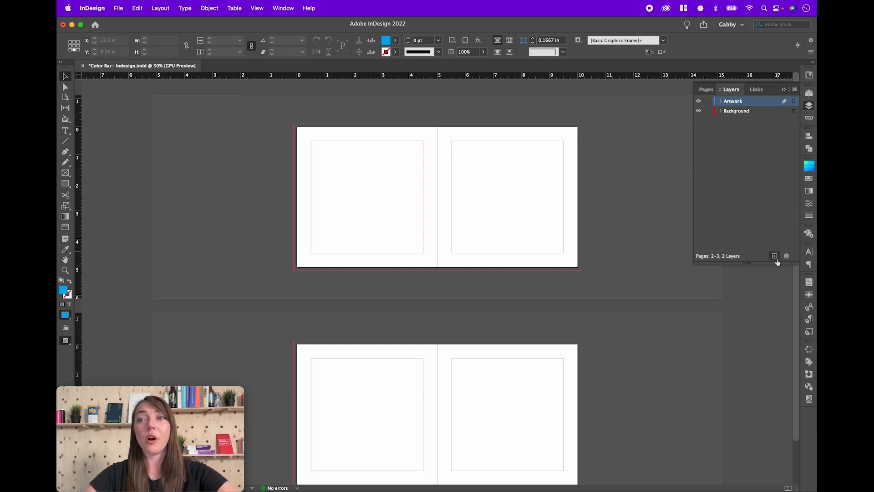
pyautogui.click(774, 255)
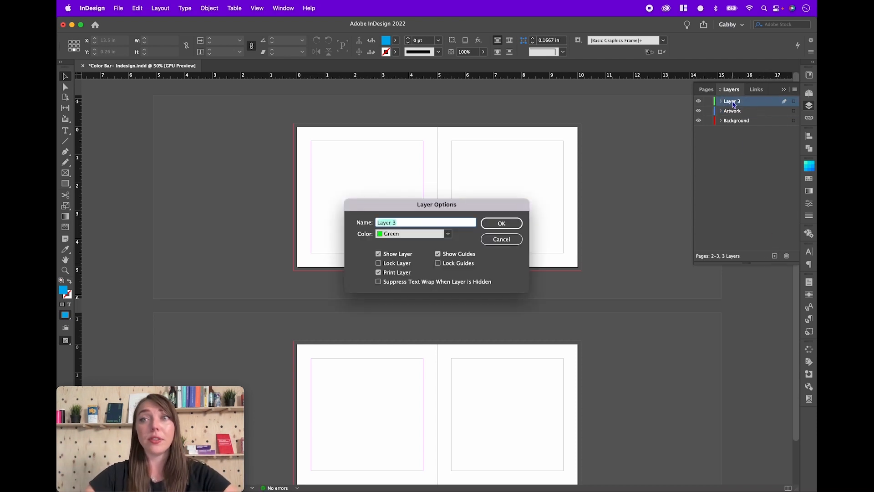
pyautogui.write('Sp')
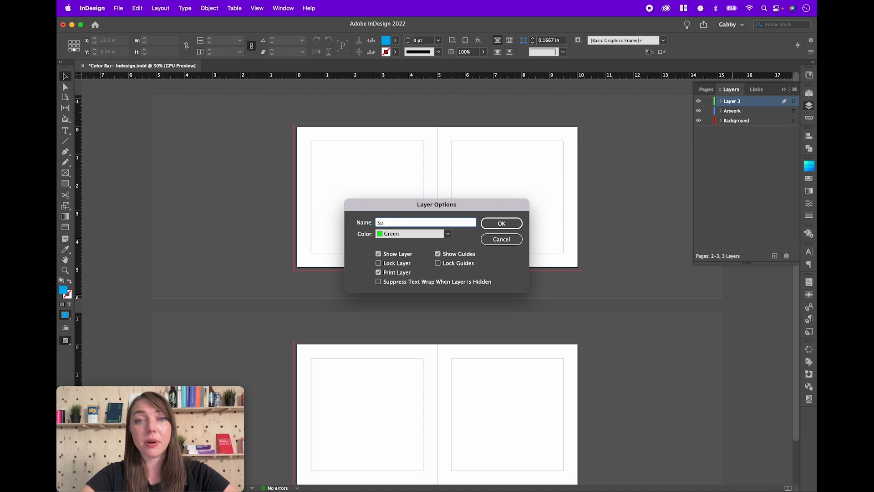
pyautogui.write('SPOT')
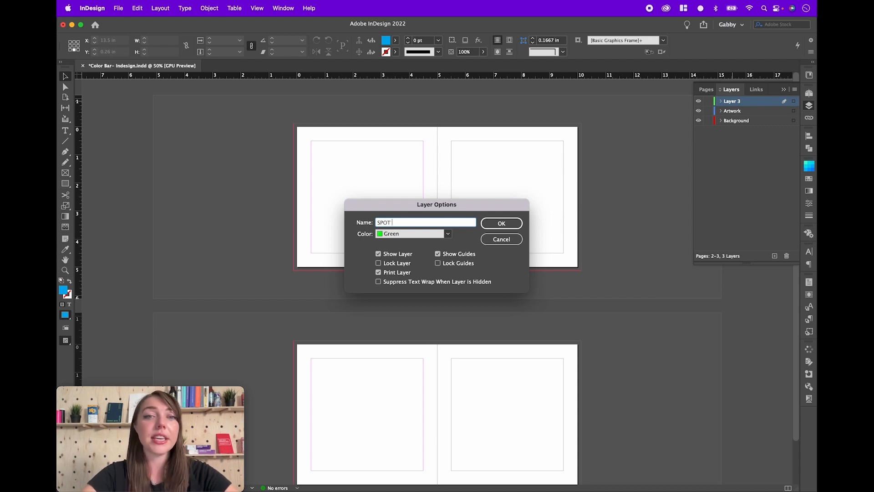
pyautogui.write('GLOSS')
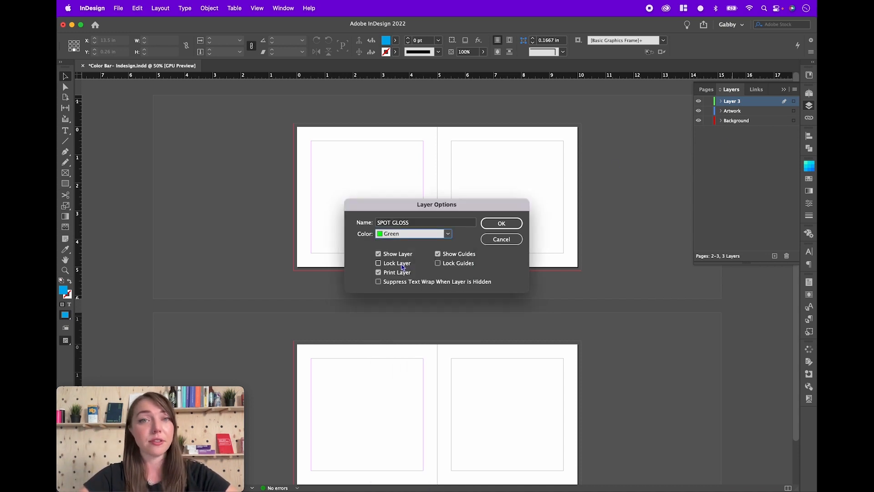
pyautogui.click(500, 224)
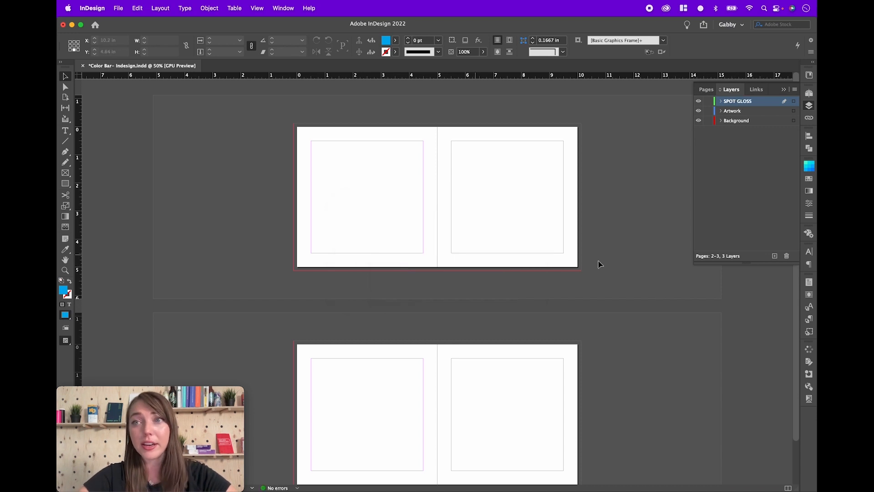
pyautogui.moveTo(775, 256)
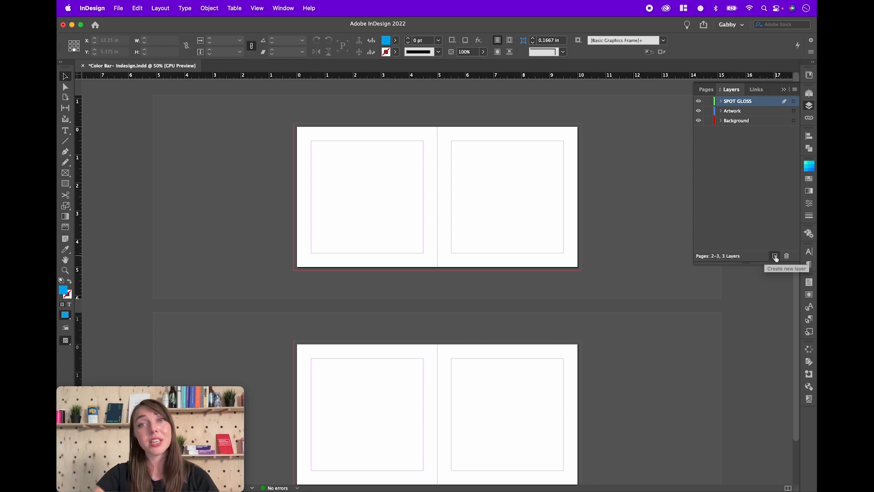
pyautogui.click(775, 256)
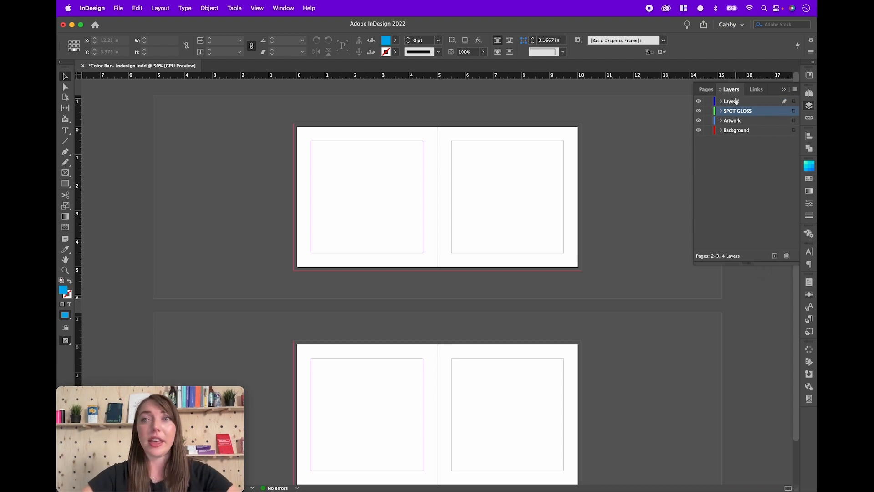
pyautogui.doubleClick(732, 101)
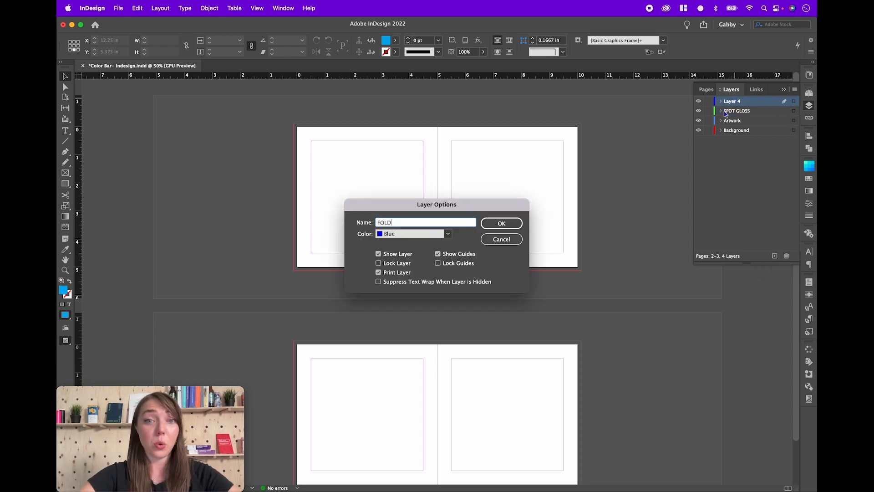
pyautogui.click(413, 233)
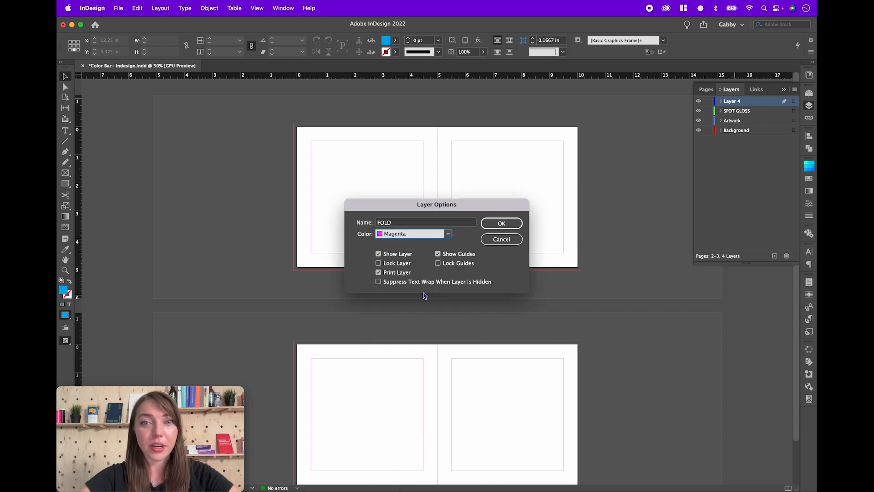
pyautogui.click(500, 223)
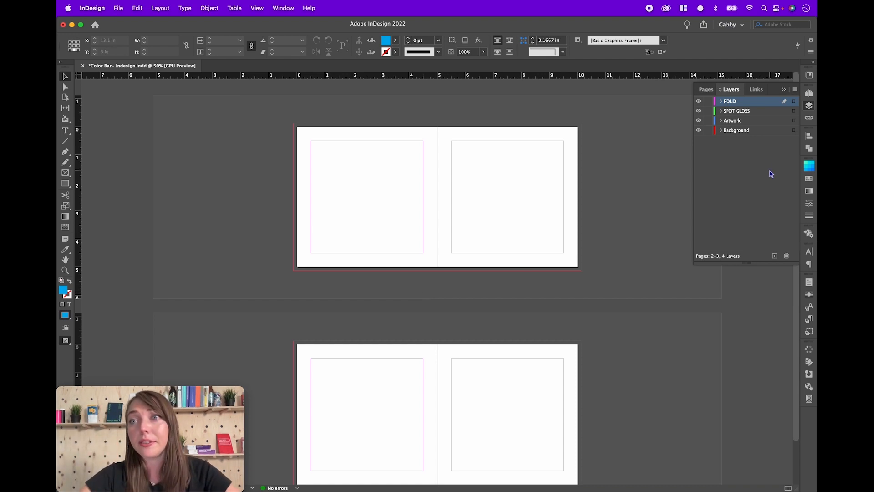
pyautogui.click(787, 256)
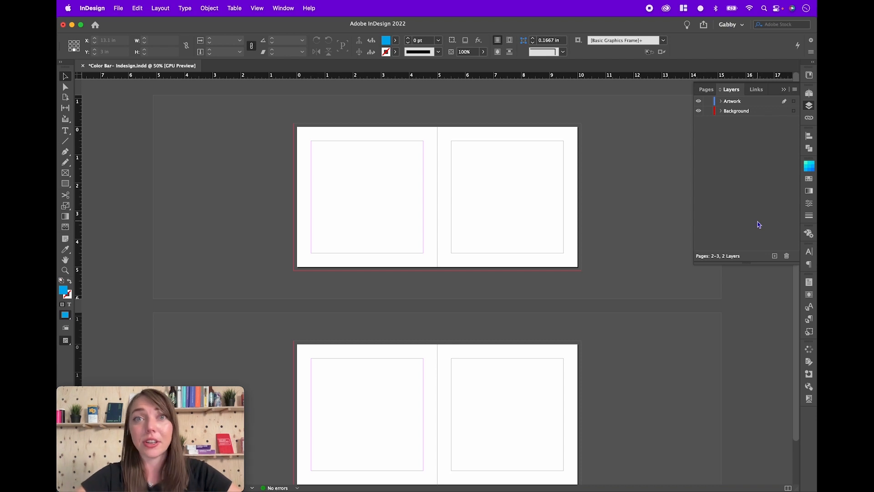
pyautogui.moveTo(778, 209)
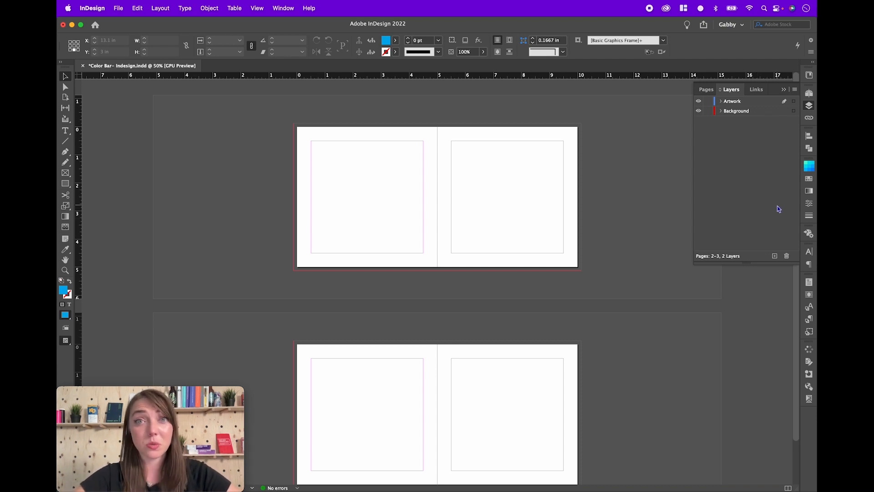
# Swap the Layers panel for Swatches and save the blue fill as swatch R=0 G=25 B=239
pyautogui.click(809, 178)
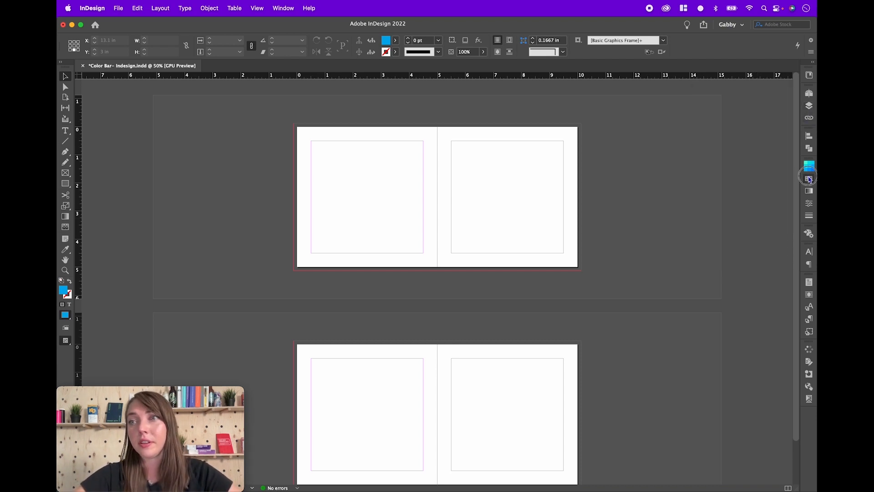
pyautogui.click(809, 164)
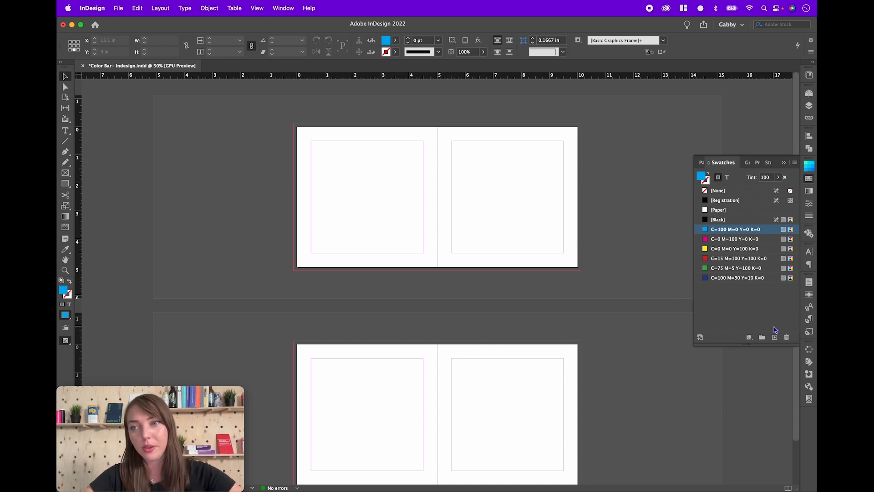
pyautogui.click(774, 337)
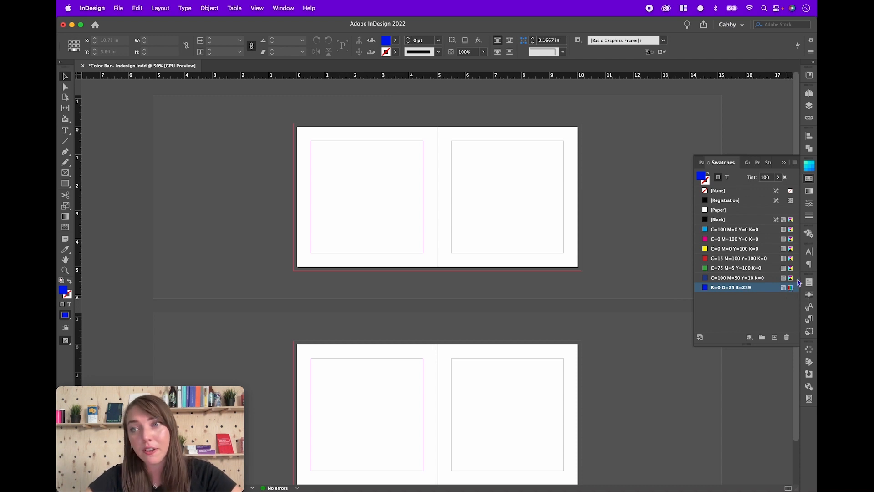
pyautogui.moveTo(800, 281)
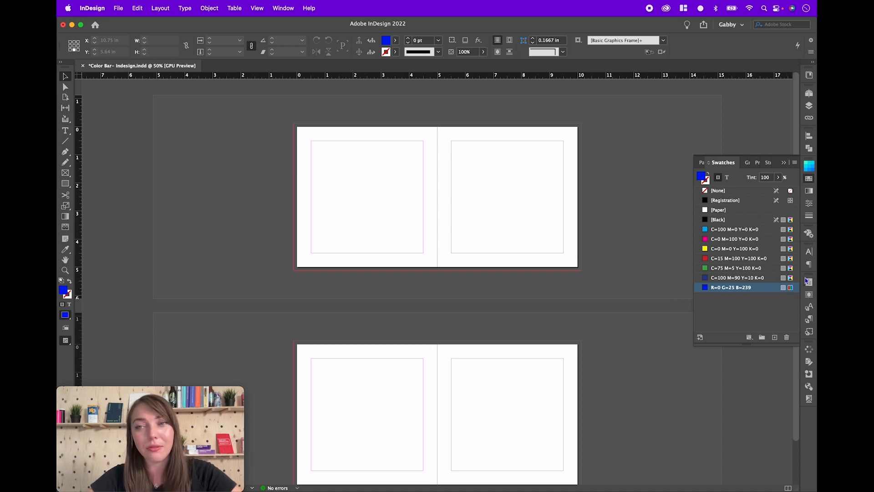
pyautogui.moveTo(757, 289)
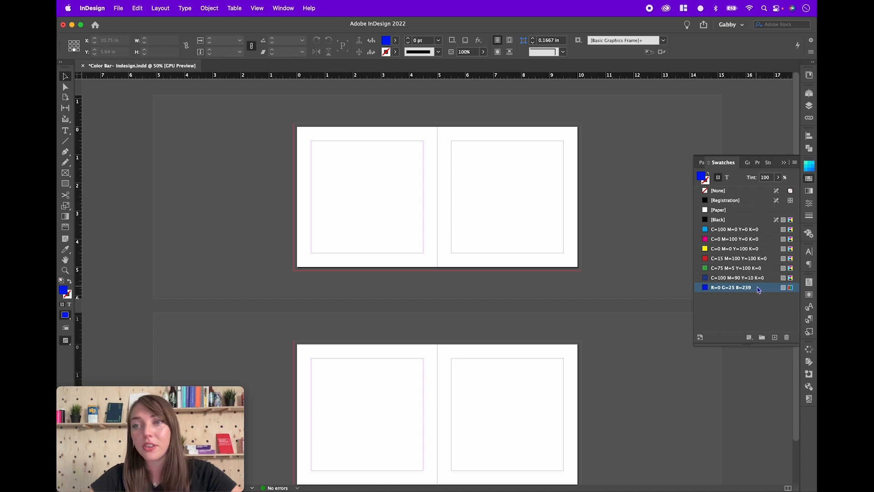
# Convert the blue swatch from RGB to CMYK, giving C=89 M=78 Y=0 K=0
pyautogui.doubleClick(731, 287)
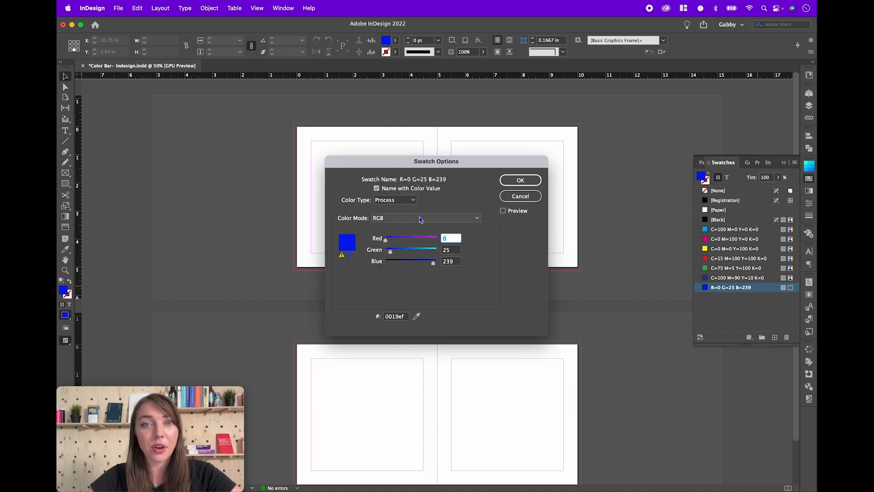
pyautogui.click(425, 218)
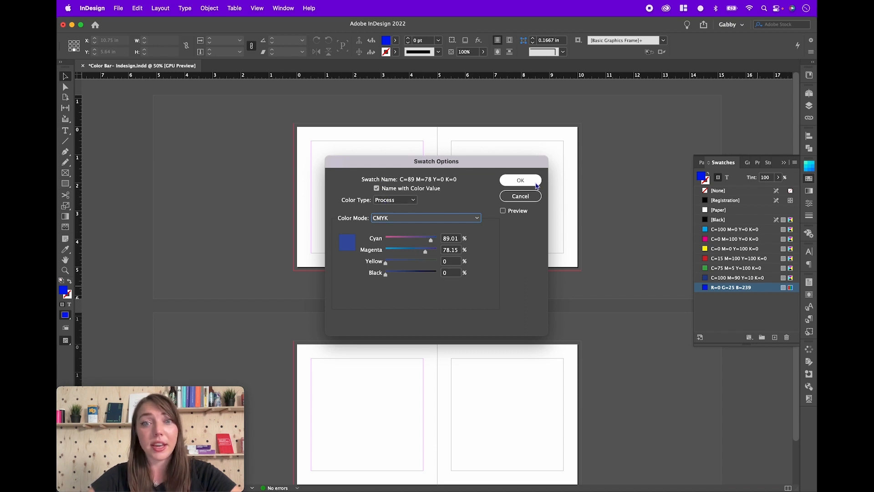
pyautogui.click(519, 179)
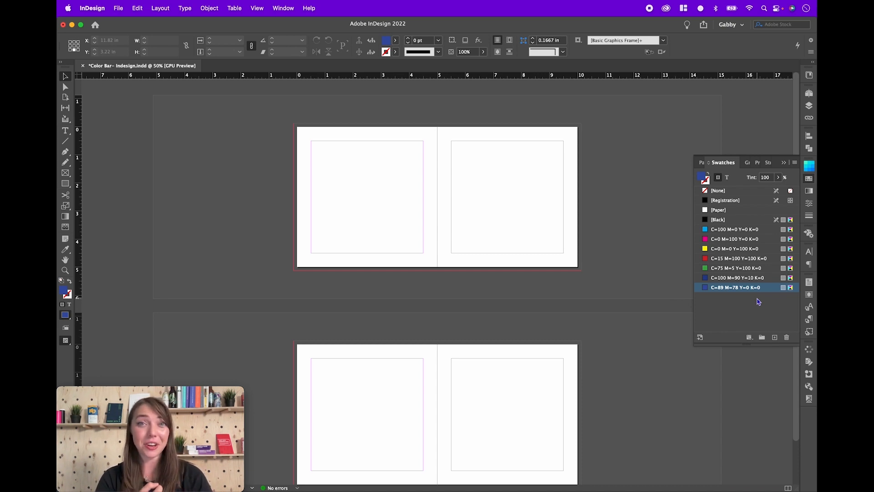
pyautogui.moveTo(758, 299)
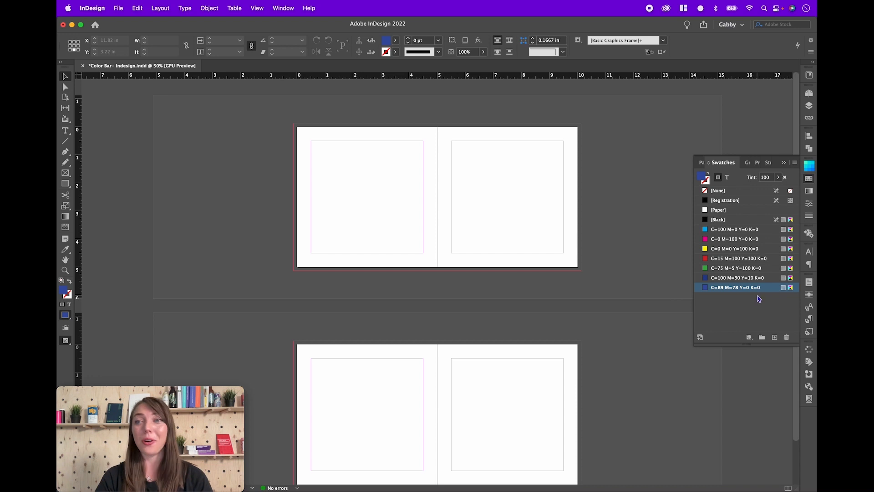
pyautogui.moveTo(768, 249)
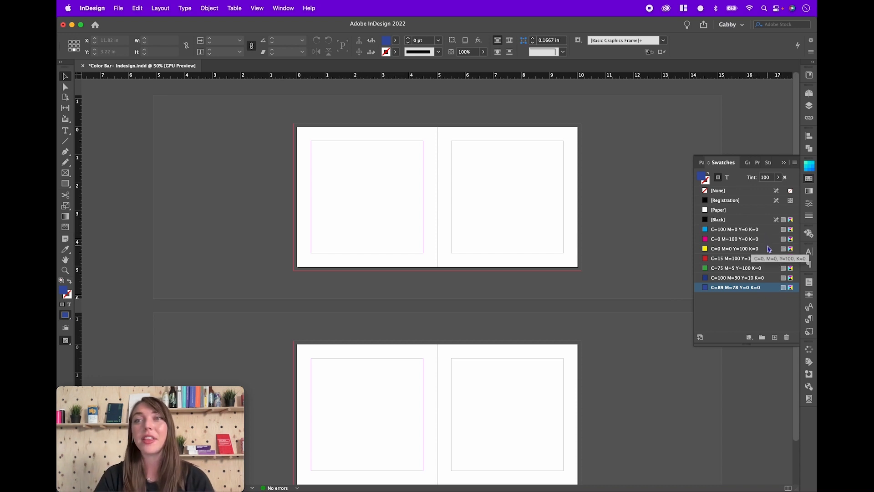
pyautogui.moveTo(752, 310)
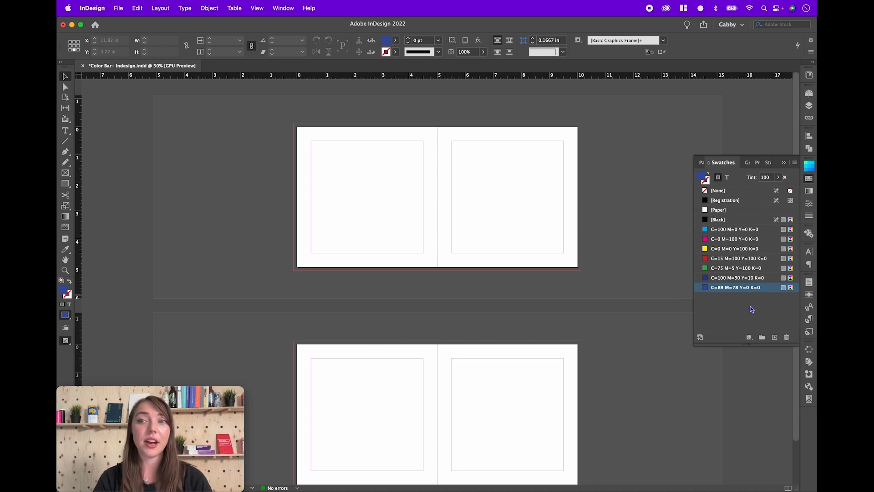
pyautogui.moveTo(760, 298)
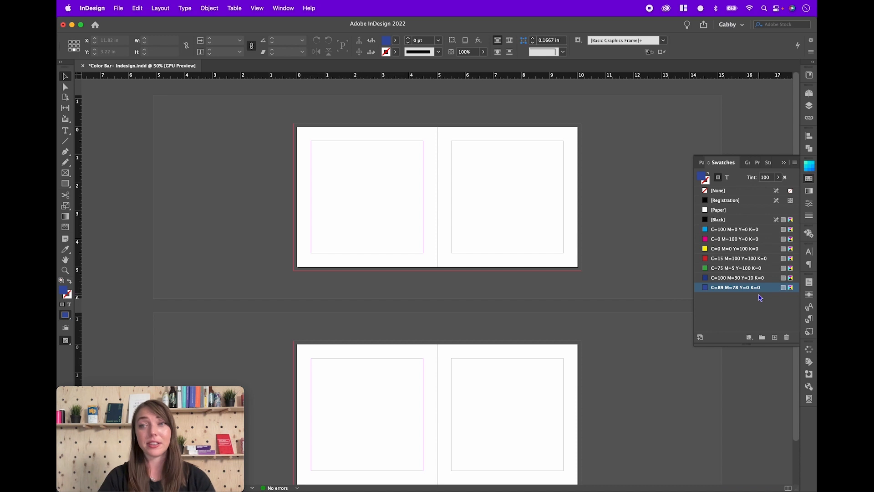
pyautogui.moveTo(753, 310)
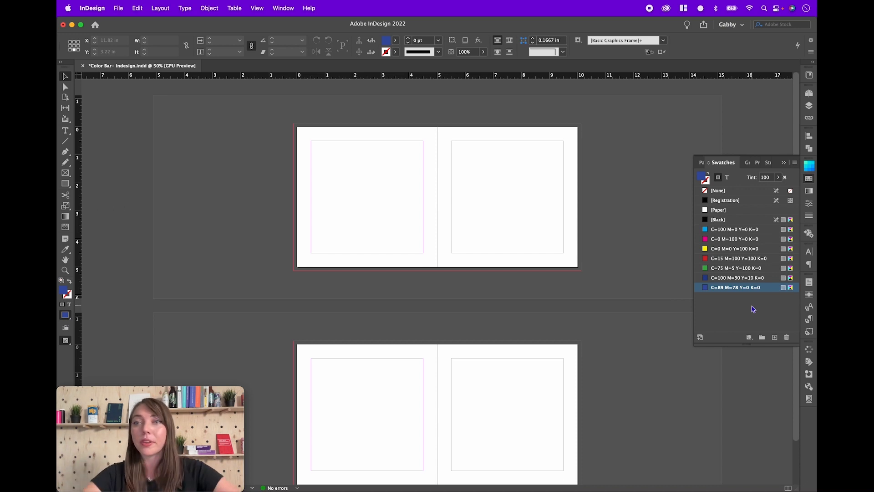
pyautogui.moveTo(741, 201)
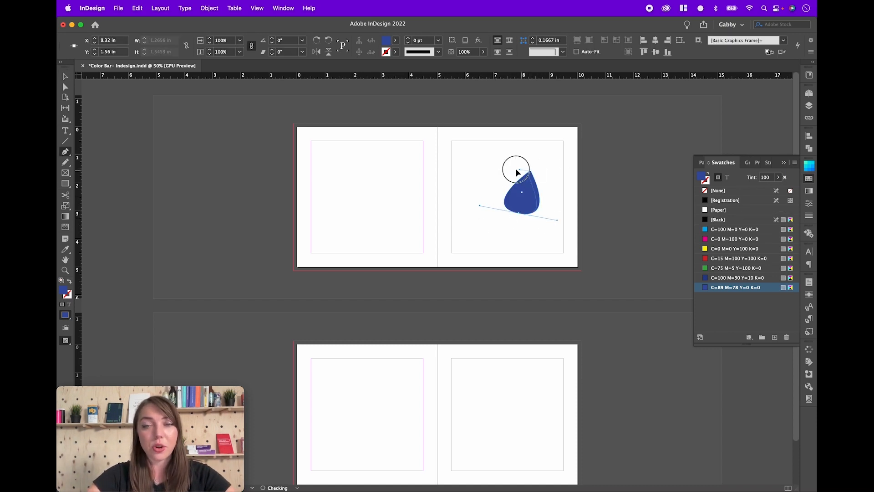
# Fill the teardrop with cyan, then delete the red, green and blue swatches
pyautogui.click(735, 229)
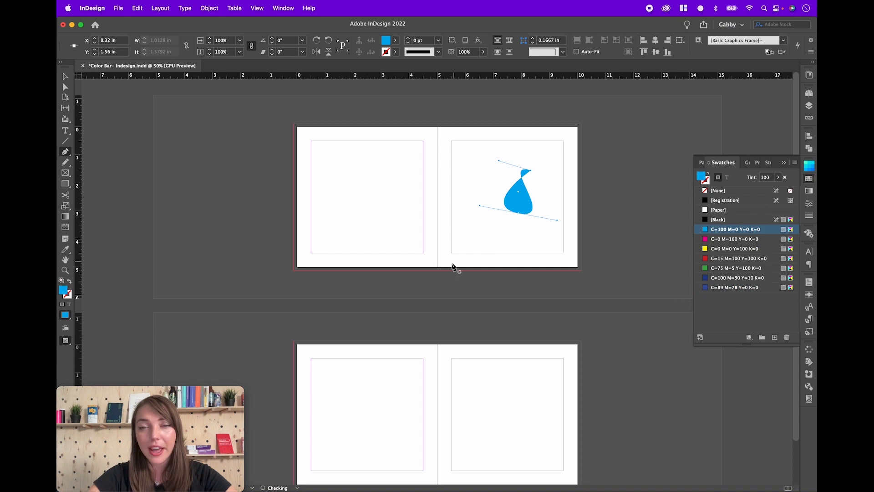
pyautogui.click(628, 224)
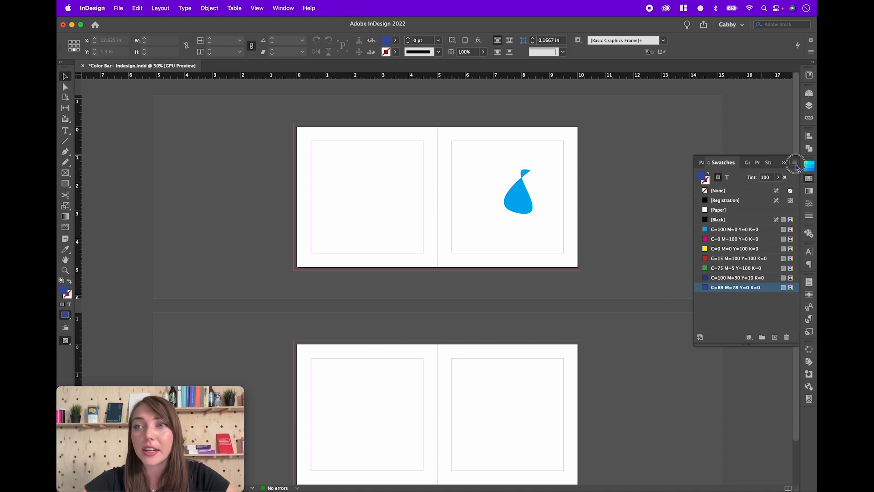
pyautogui.click(795, 162)
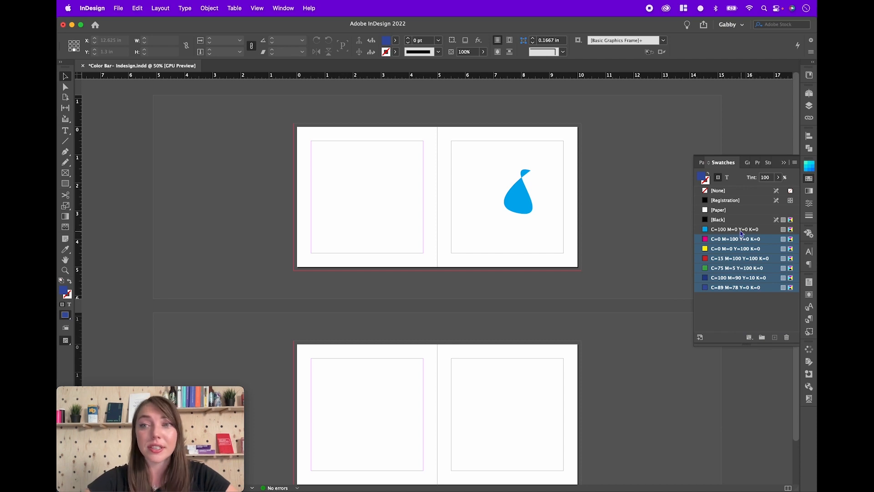
pyautogui.moveTo(735, 238)
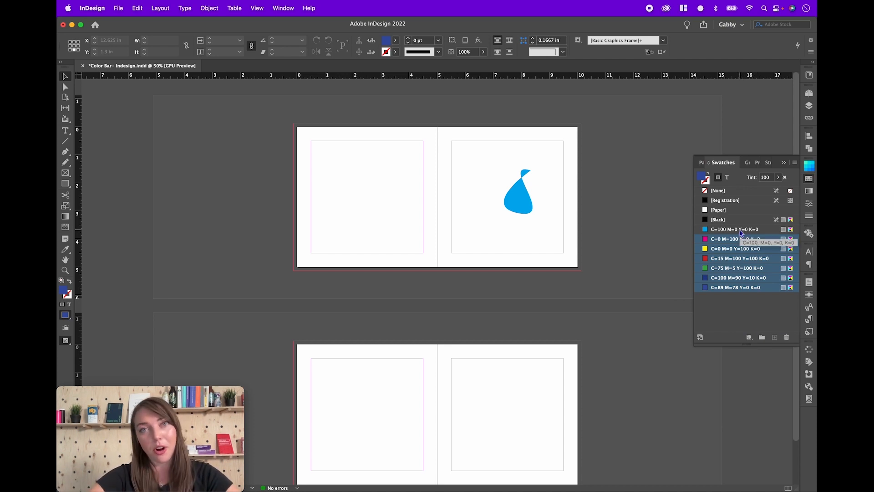
pyautogui.moveTo(738, 242)
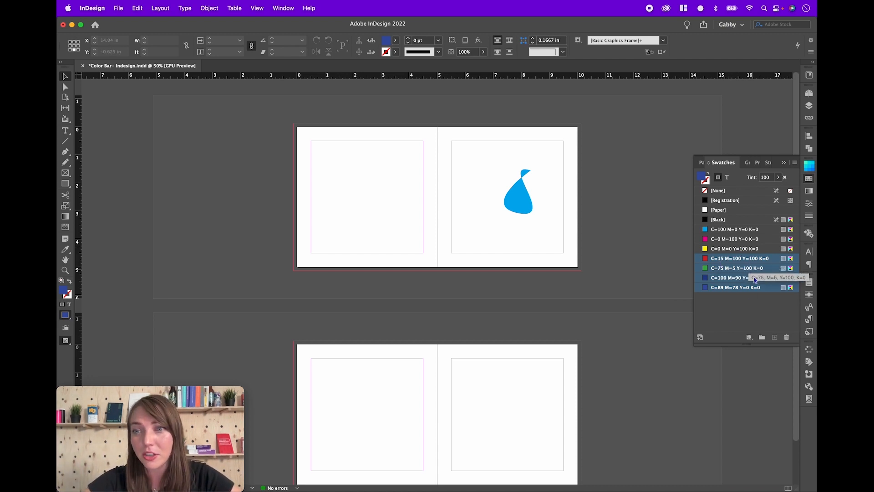
pyautogui.click(787, 338)
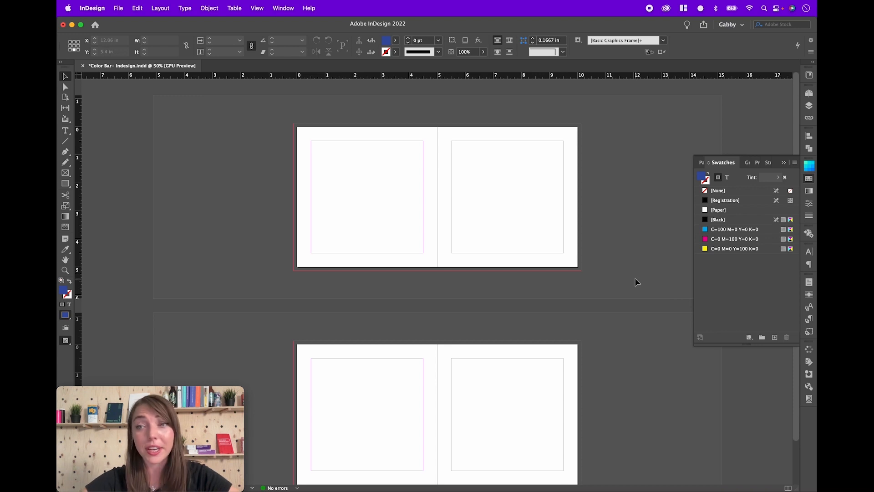
# Open the Pantone Connect panel from the panels and extensions list
pyautogui.click(809, 165)
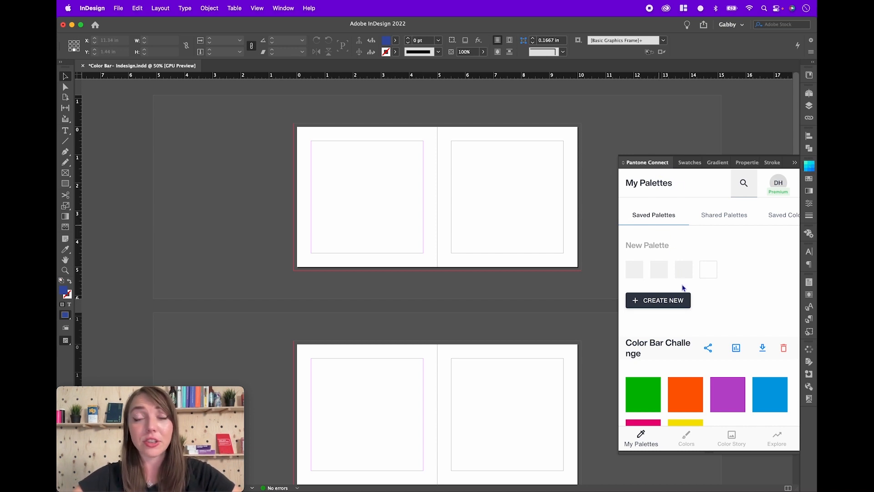
pyautogui.moveTo(671, 250)
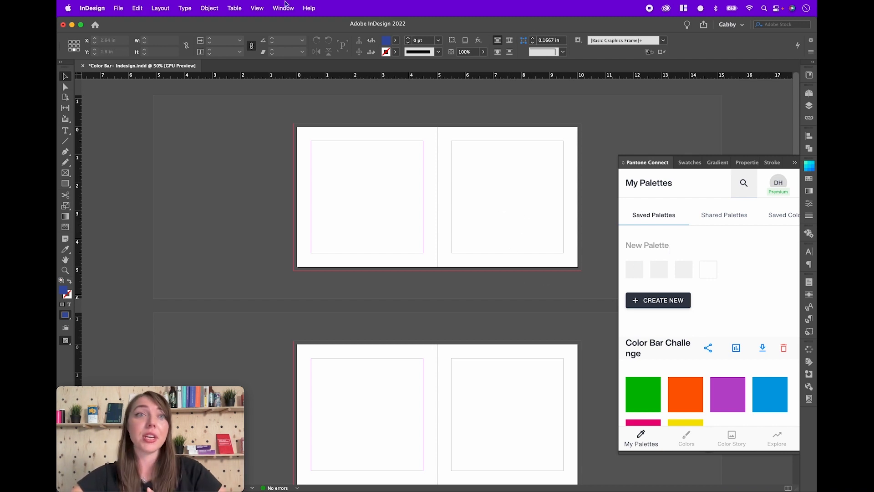
pyautogui.click(283, 8)
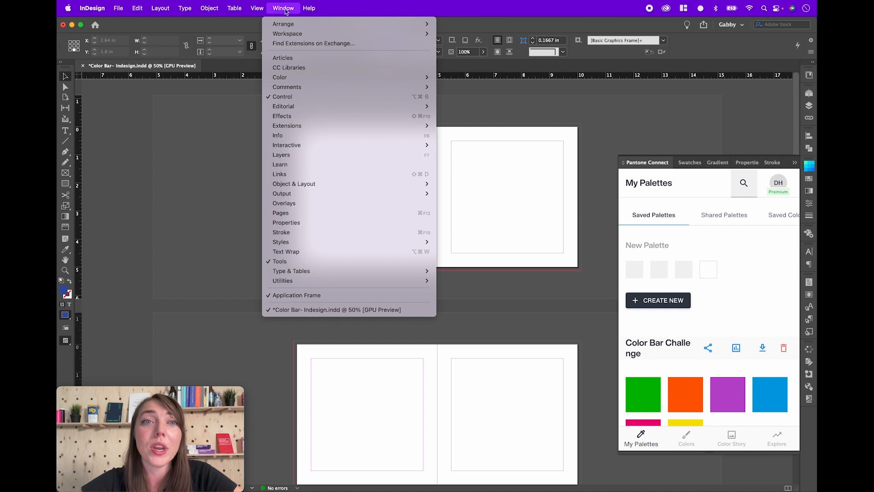
pyautogui.moveTo(287, 126)
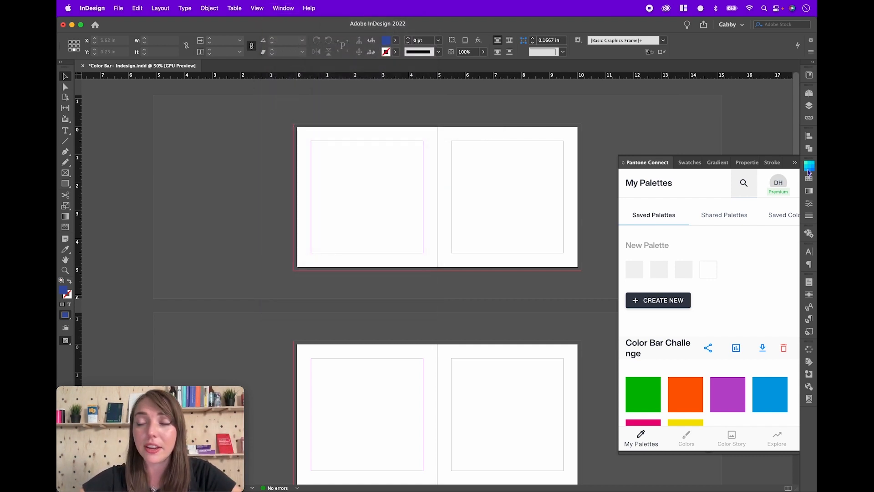
pyautogui.moveTo(761, 247)
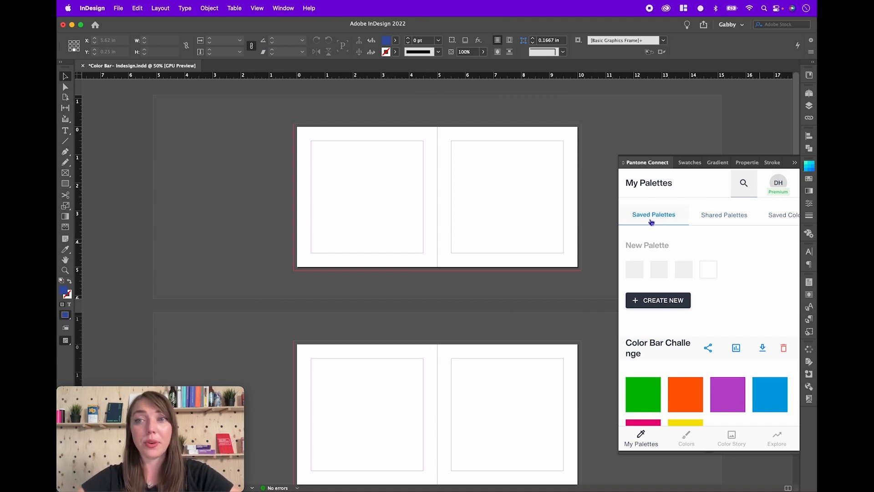
pyautogui.moveTo(667, 224)
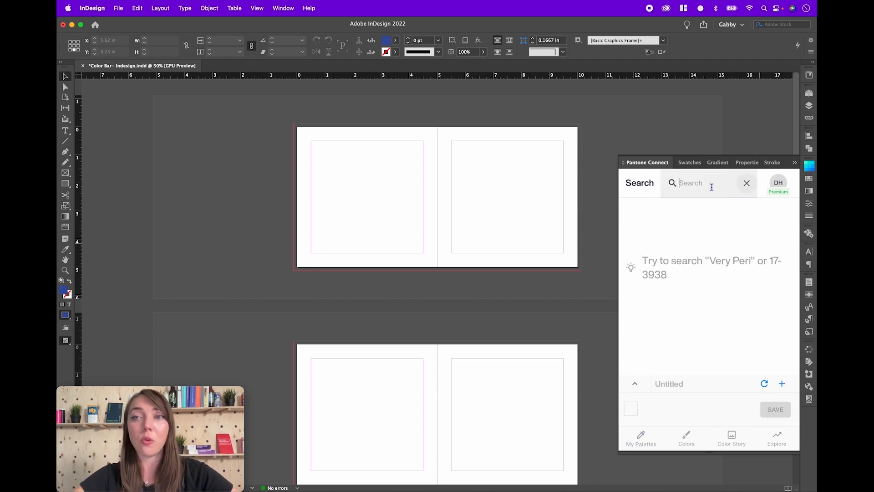
pyautogui.moveTo(680, 184)
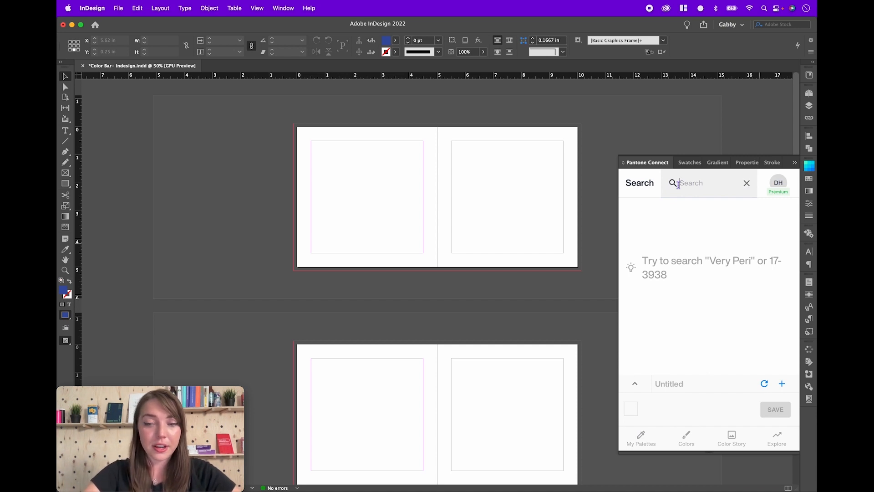
pyautogui.write('yellow')
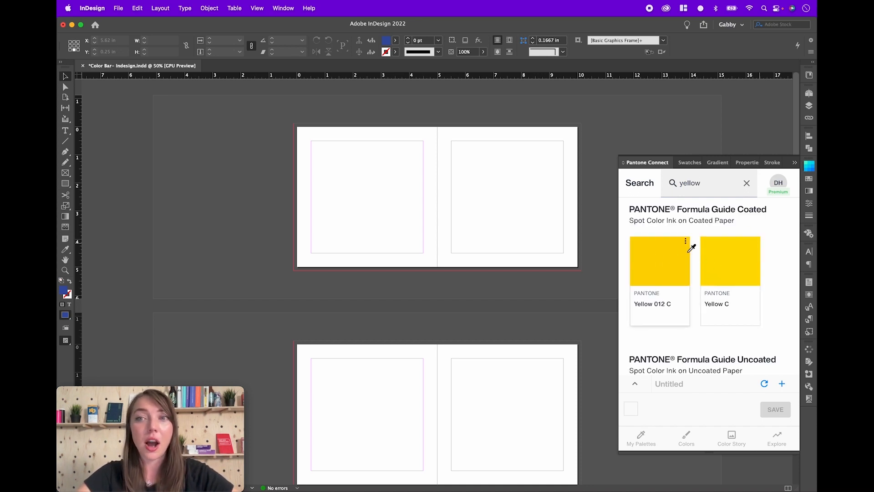
pyautogui.scroll(-3)
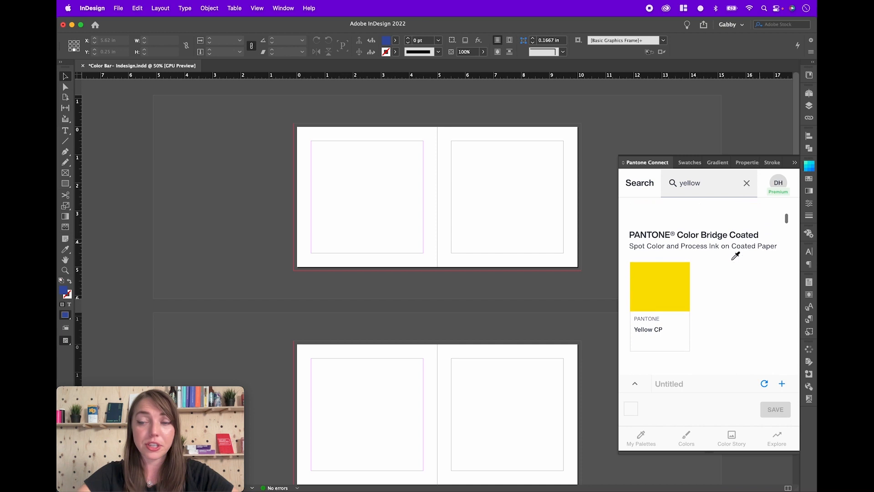
pyautogui.scroll(3)
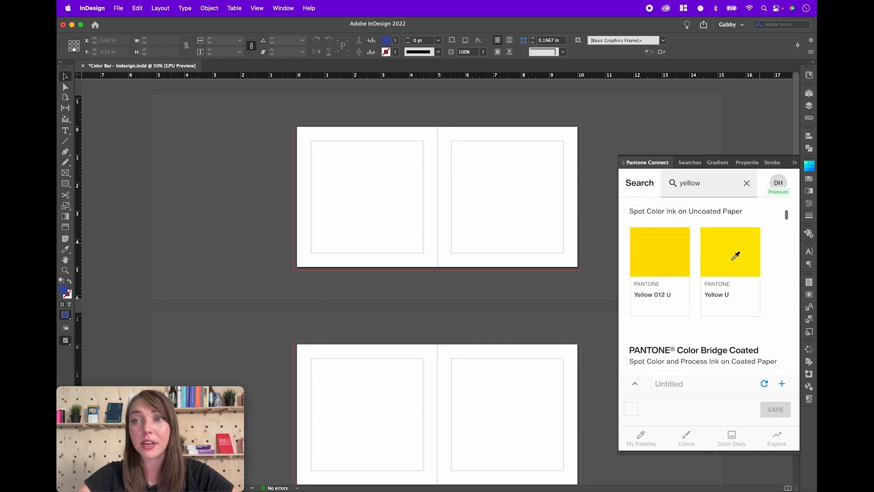
pyautogui.click(641, 438)
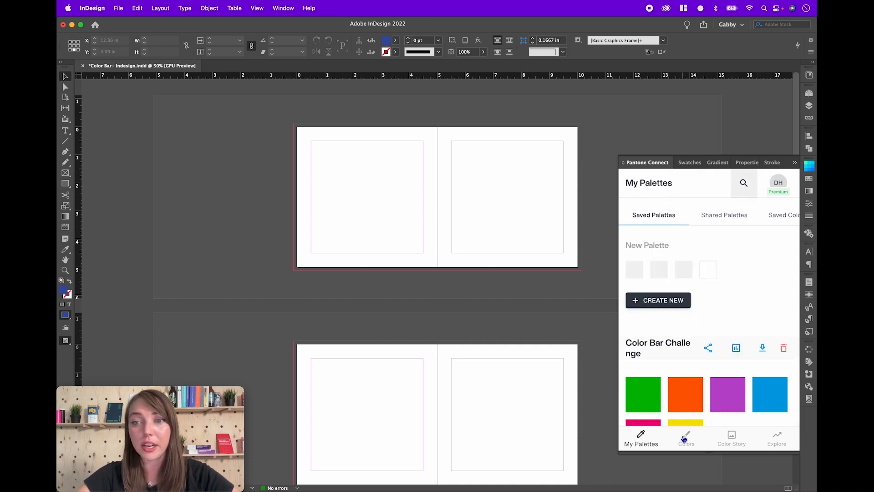
pyautogui.click(686, 439)
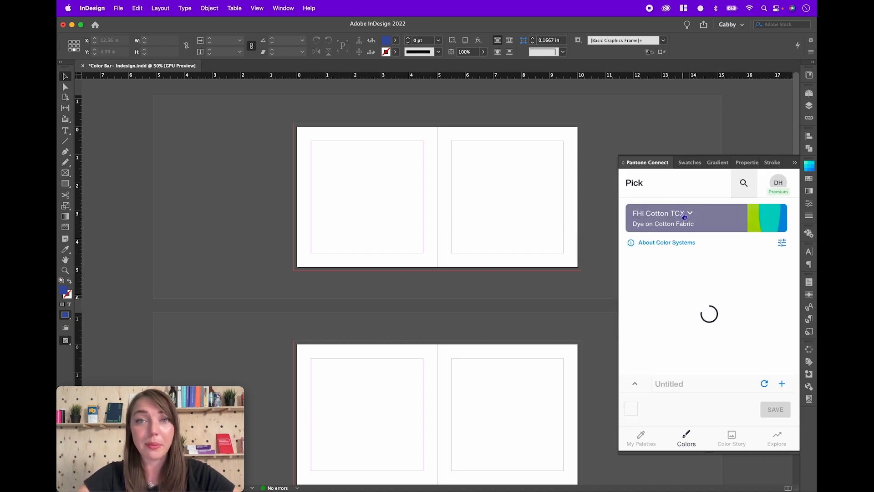
pyautogui.click(690, 213)
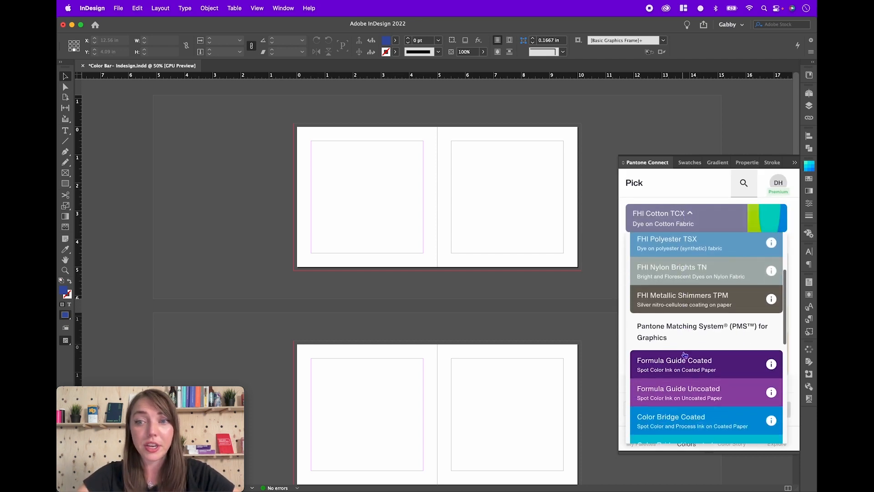
pyautogui.scroll(-3)
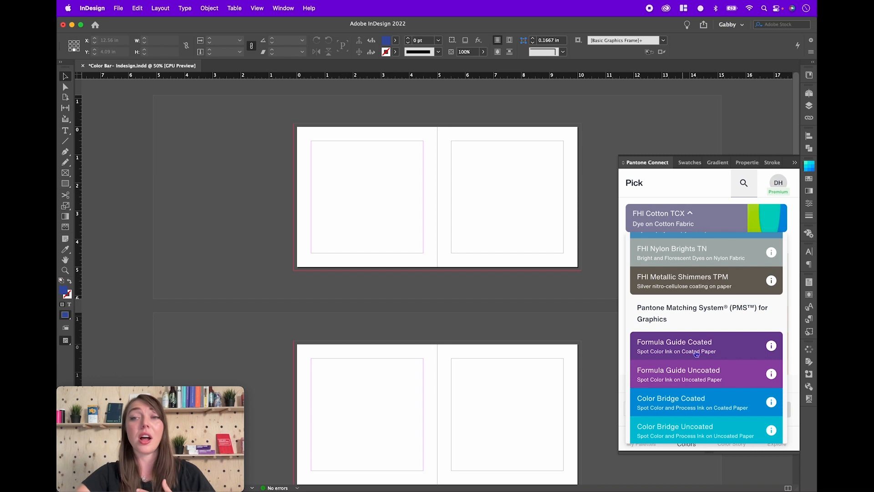
pyautogui.click(675, 346)
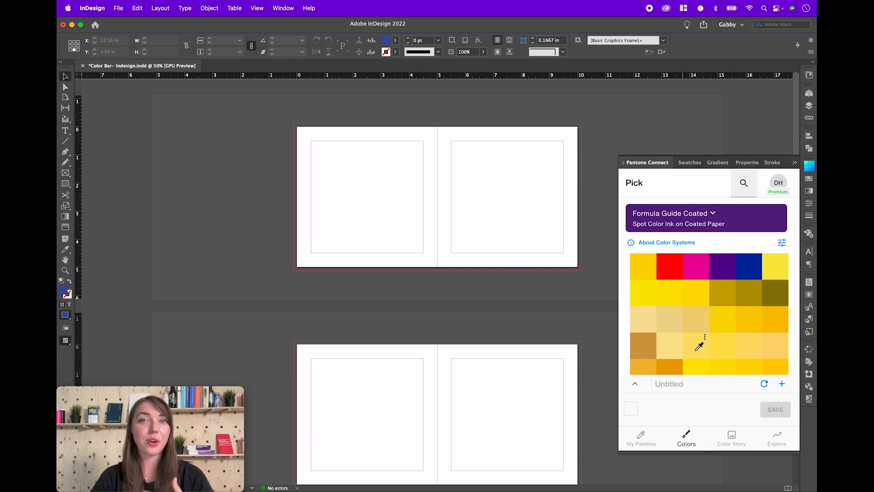
pyautogui.moveTo(732, 345)
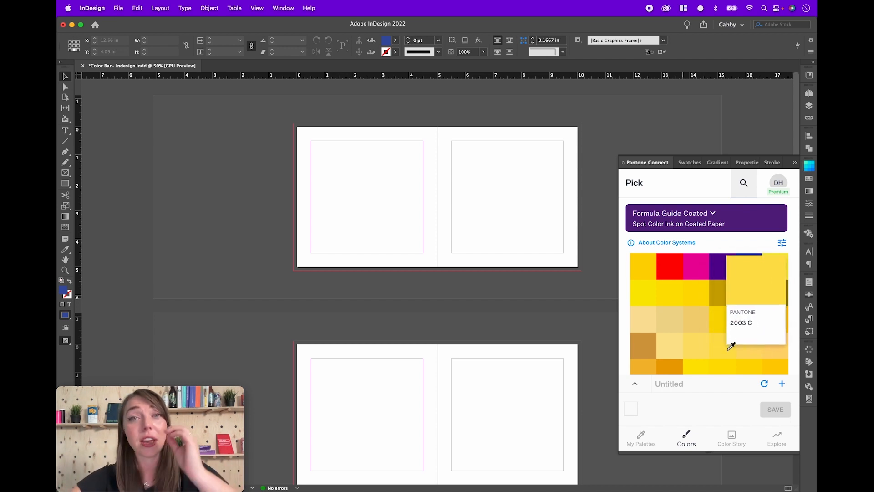
pyautogui.moveTo(701, 220)
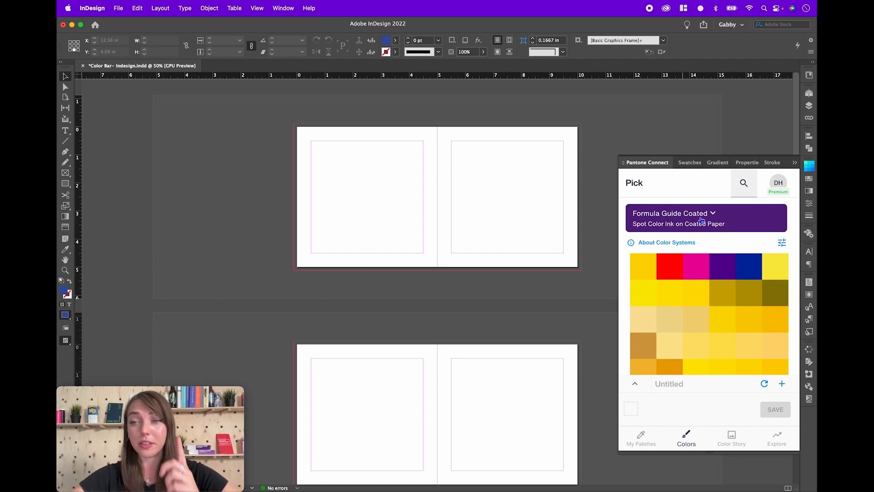
pyautogui.moveTo(741, 306)
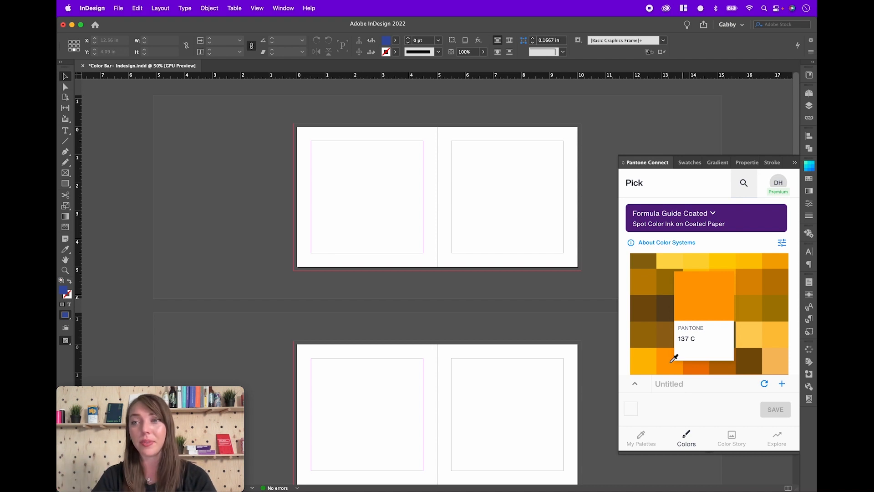
pyautogui.moveTo(699, 353)
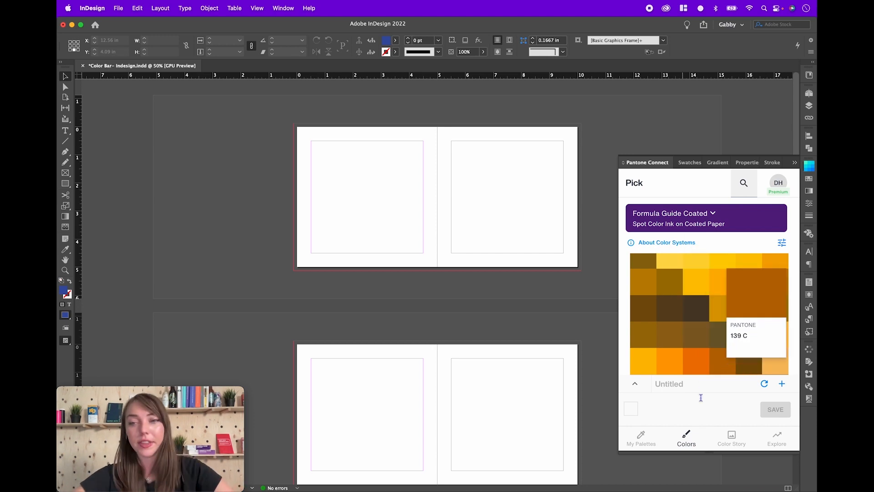
# Inspect the Color Bar Challenge palette's PANTONE 2421 C options, then collapse Pantone Connect
pyautogui.click(641, 438)
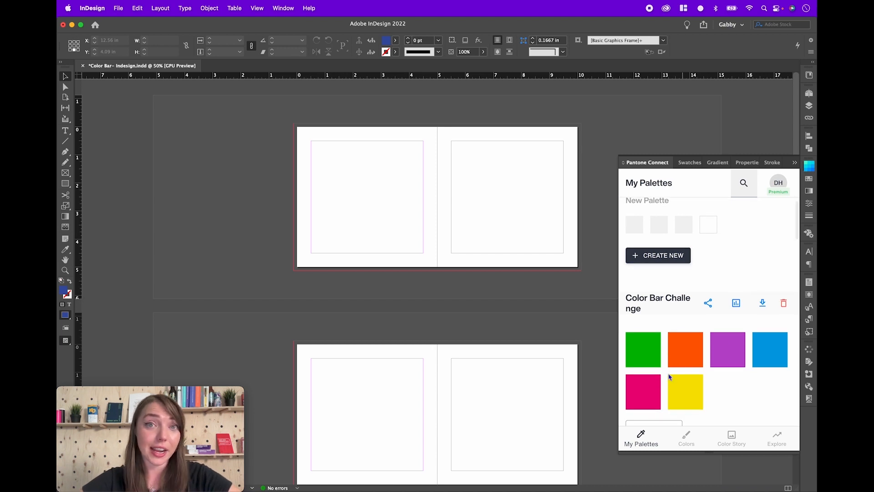
pyautogui.moveTo(661, 278)
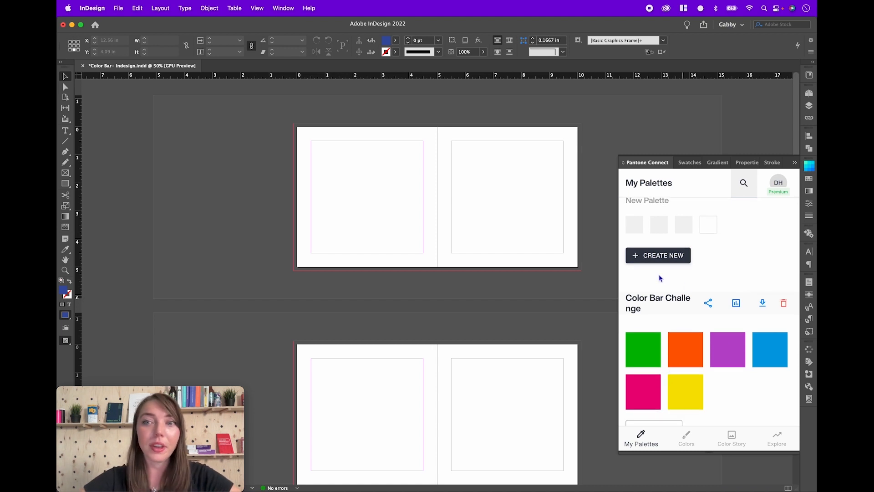
pyautogui.moveTo(647, 345)
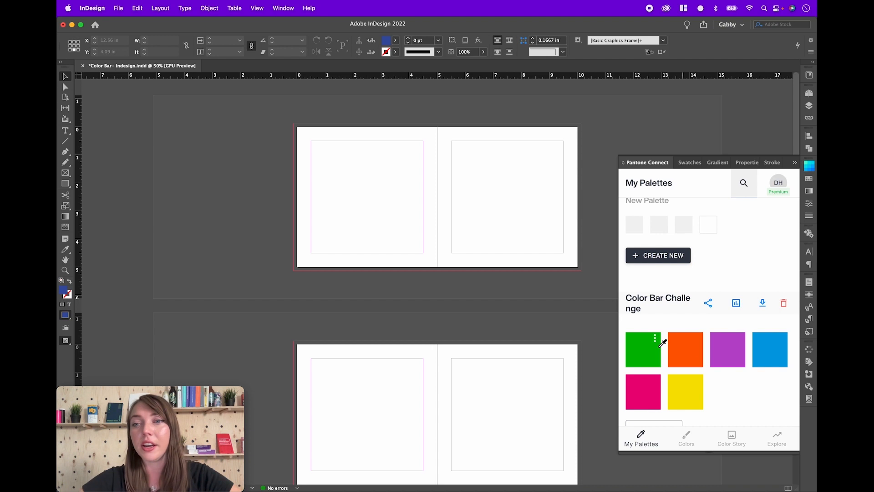
pyautogui.click(654, 339)
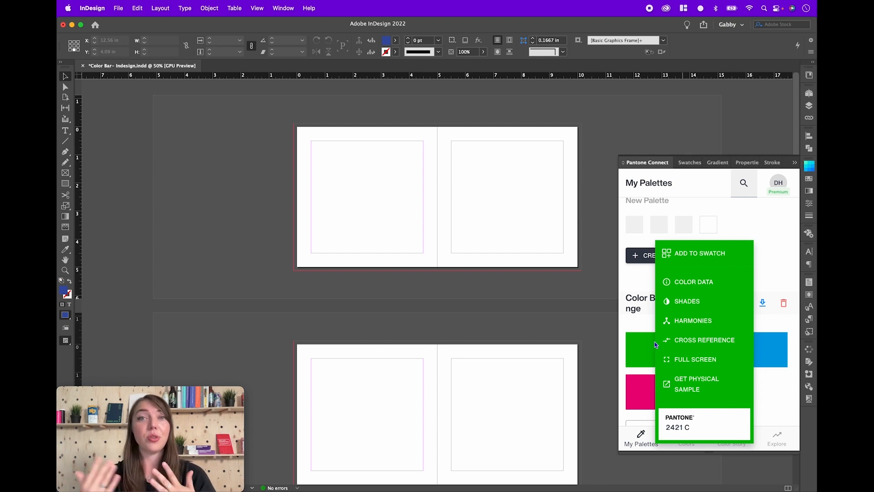
pyautogui.moveTo(685, 257)
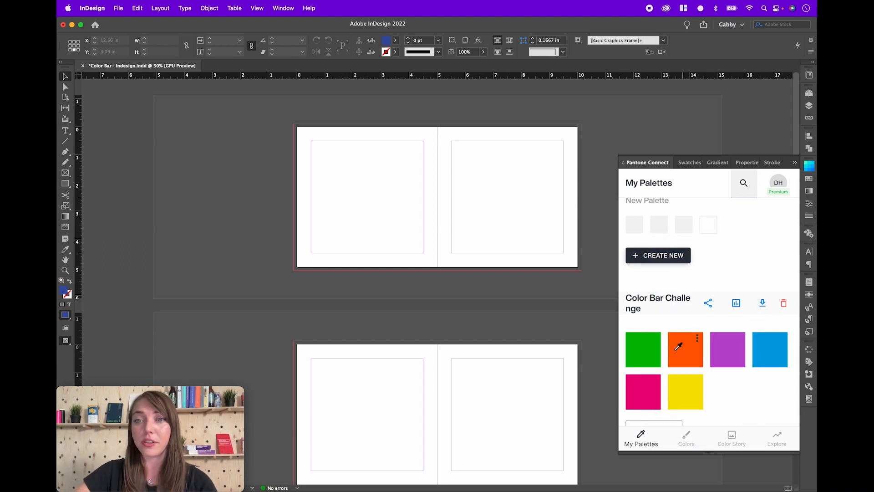
pyautogui.click(697, 337)
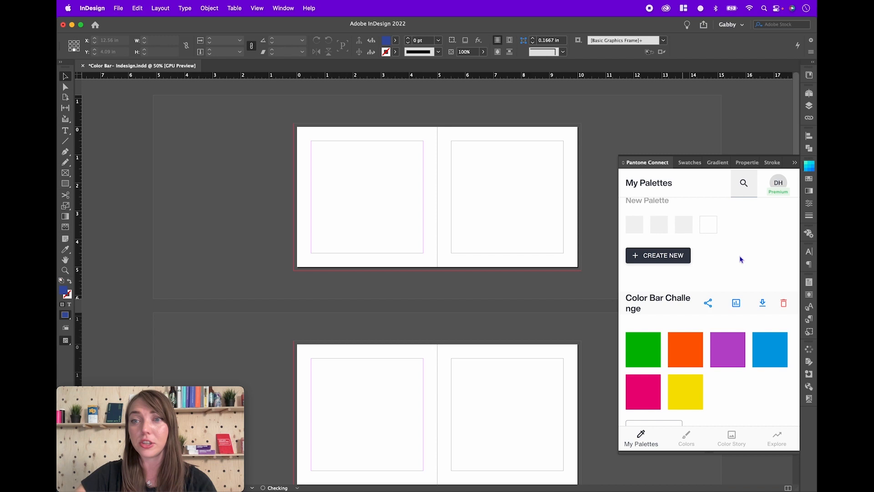
pyautogui.click(809, 179)
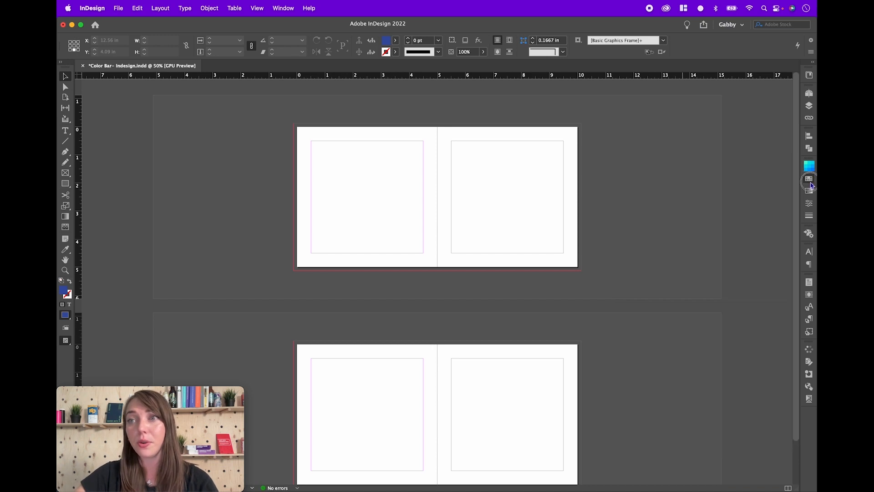
# Review the PANTONE 2582 C swatch and open settings for the duplicated Black copy swatch
pyautogui.click(809, 179)
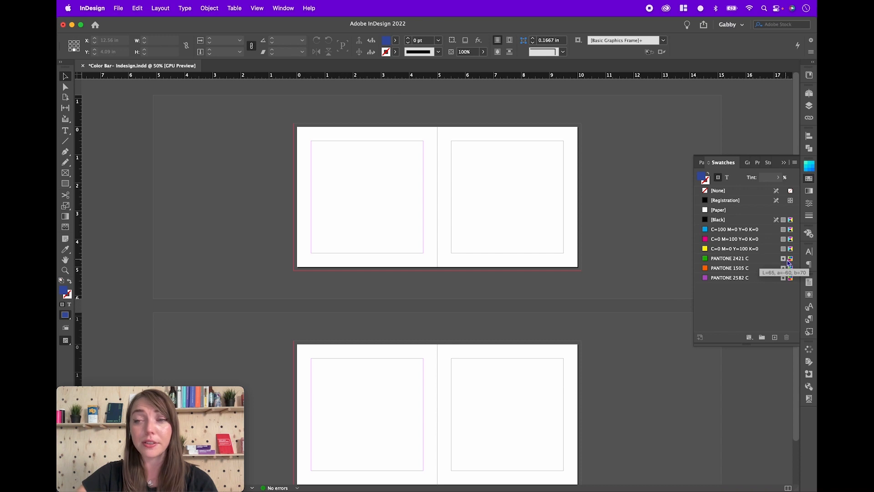
pyautogui.moveTo(791, 282)
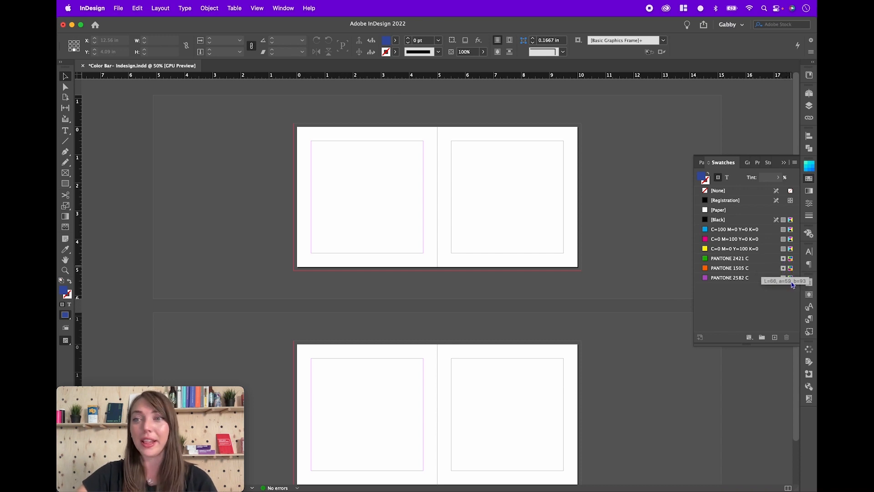
pyautogui.moveTo(779, 240)
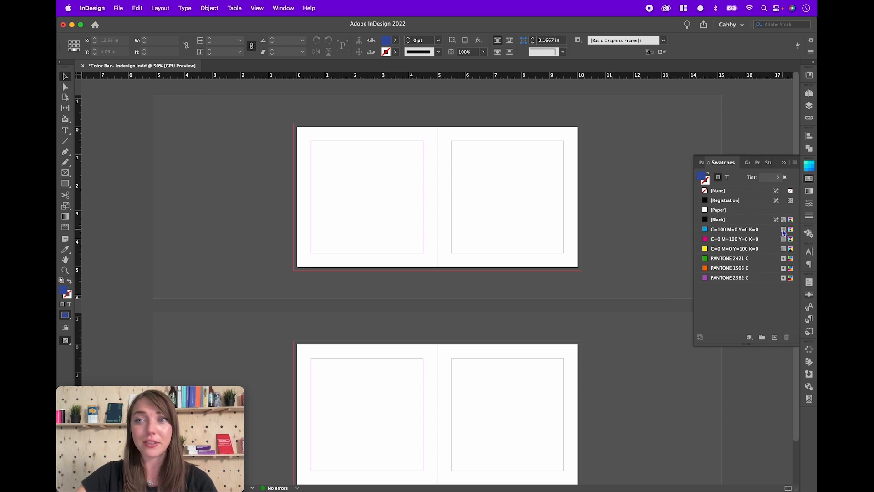
pyautogui.moveTo(784, 265)
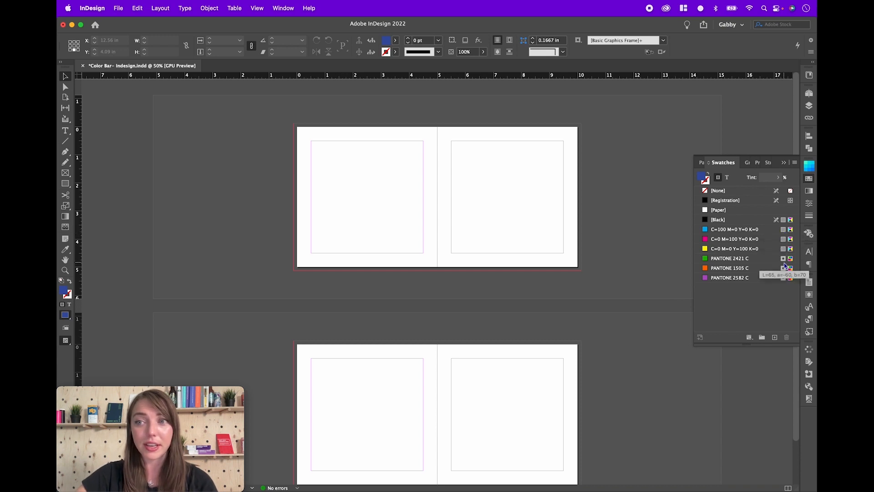
pyautogui.doubleClick(730, 278)
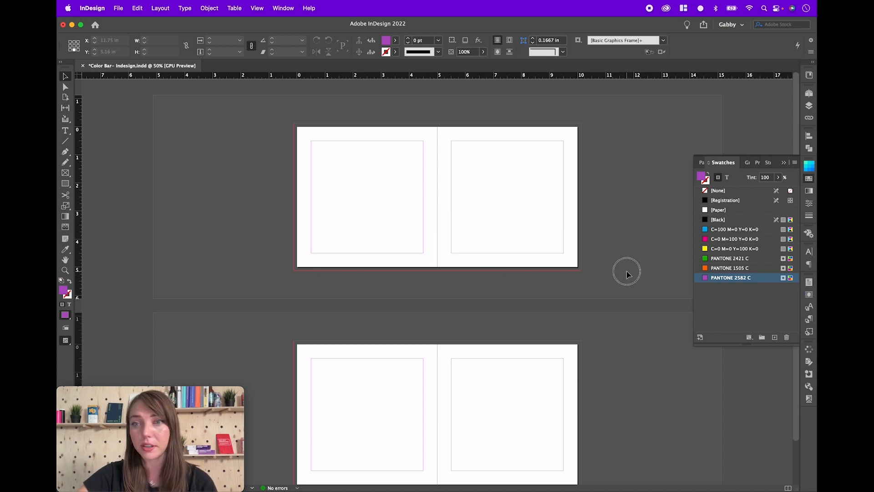
pyautogui.click(719, 209)
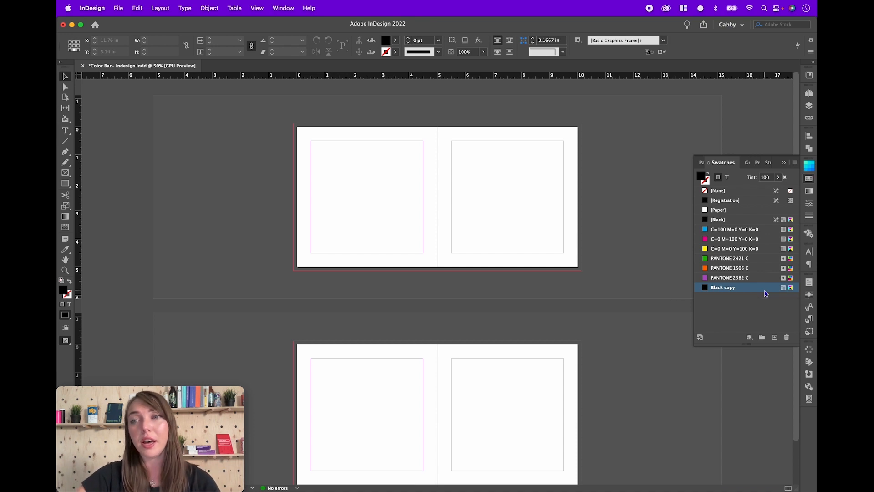
pyautogui.doubleClick(724, 286)
pyautogui.write('Pantone')
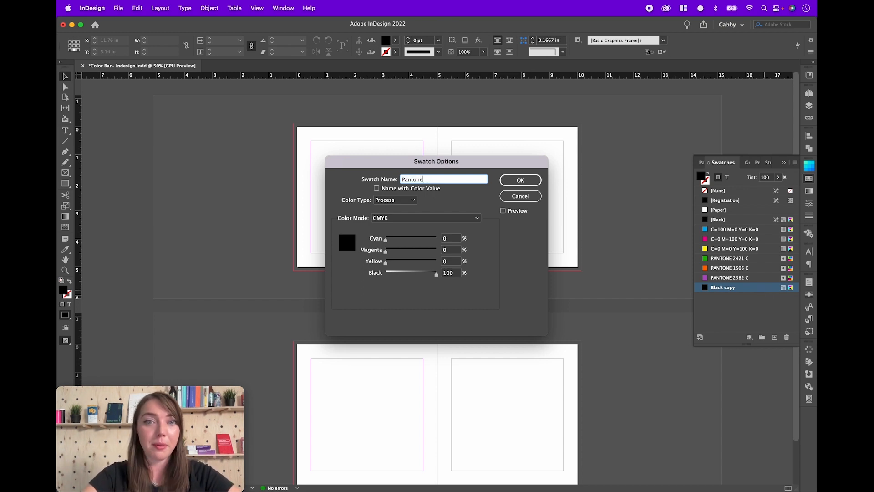
# Make Black copy a Lab spot swatch 'Pantone 123 C' with L 78, a 72, b 88
pyautogui.write('123')
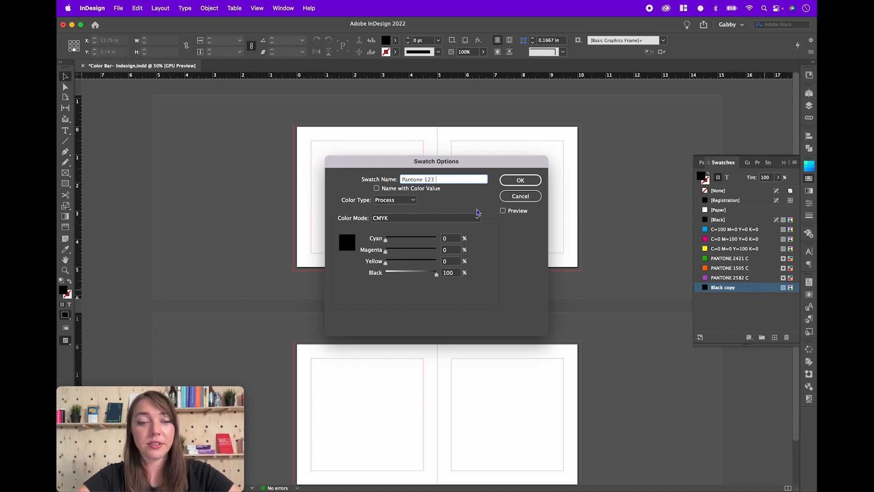
pyautogui.write('C')
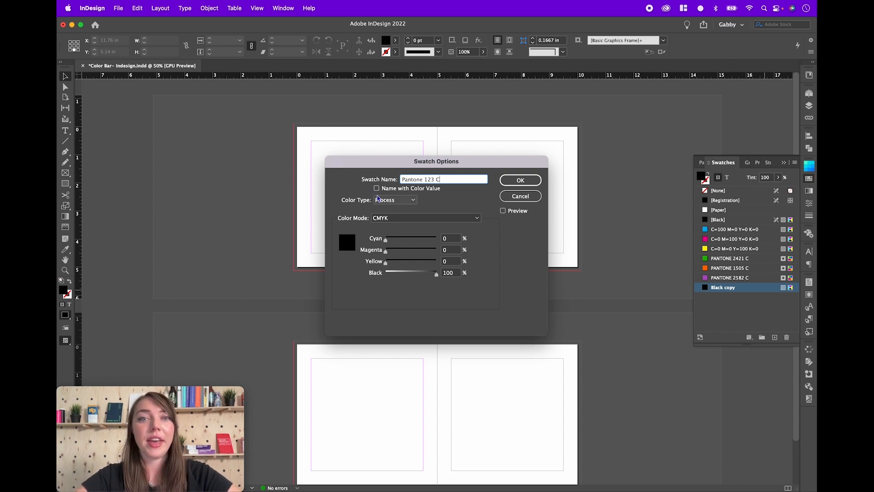
pyautogui.click(395, 200)
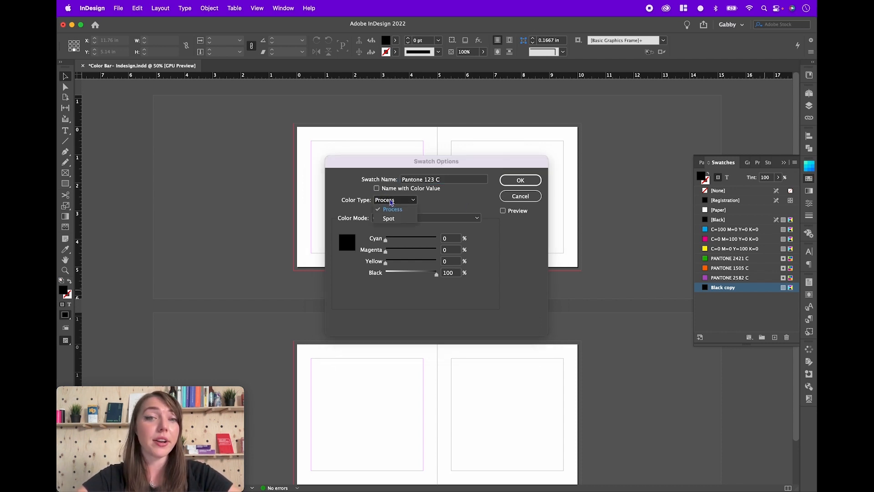
pyautogui.click(395, 200)
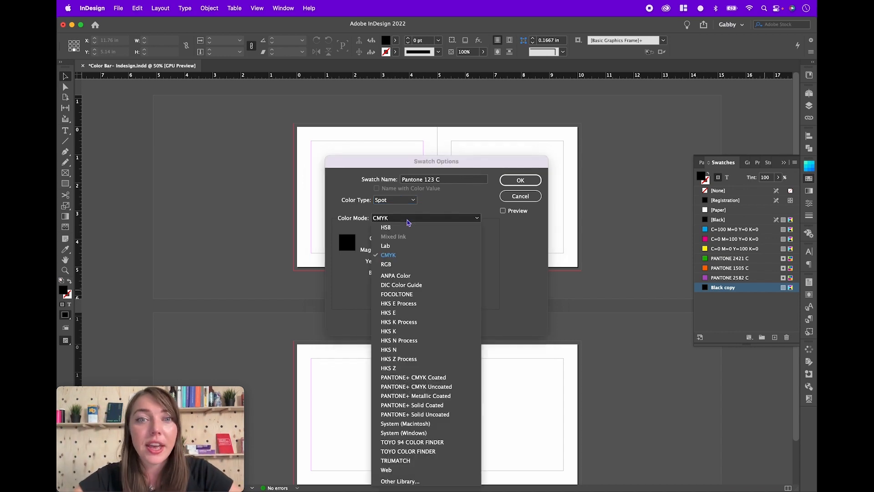
pyautogui.click(385, 246)
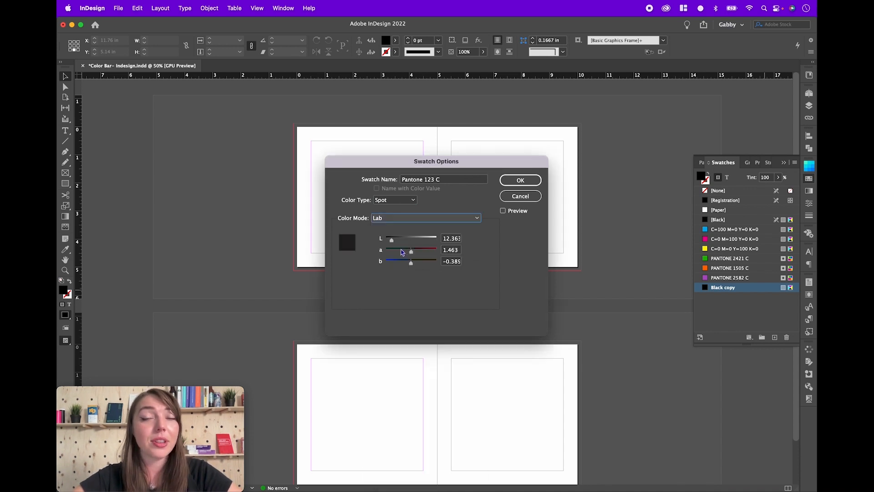
pyautogui.moveTo(474, 218)
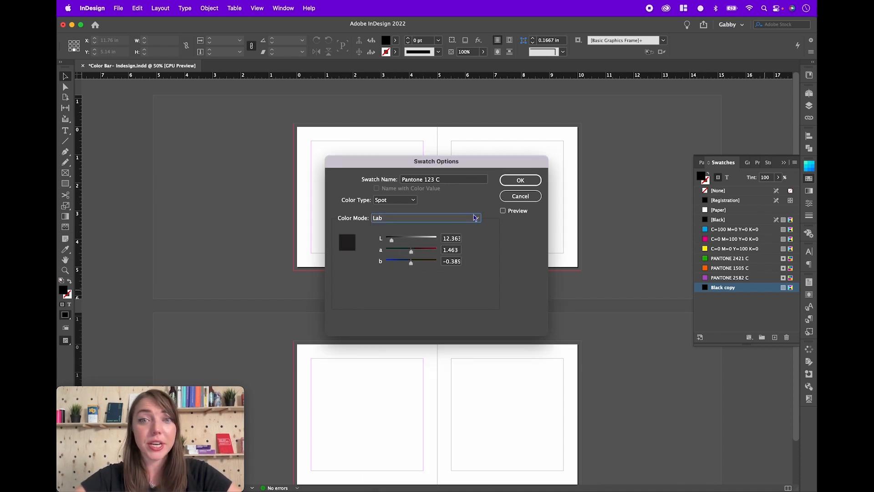
pyautogui.tripleClick(451, 238)
pyautogui.write('78')
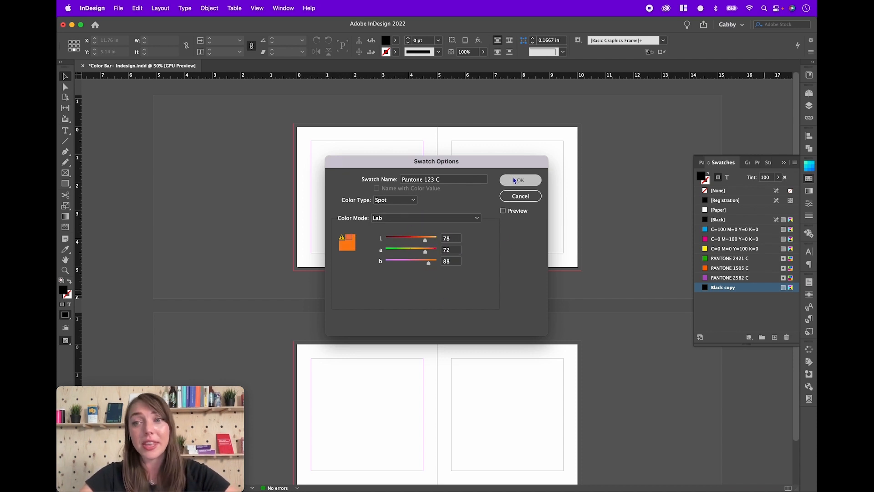
pyautogui.click(519, 179)
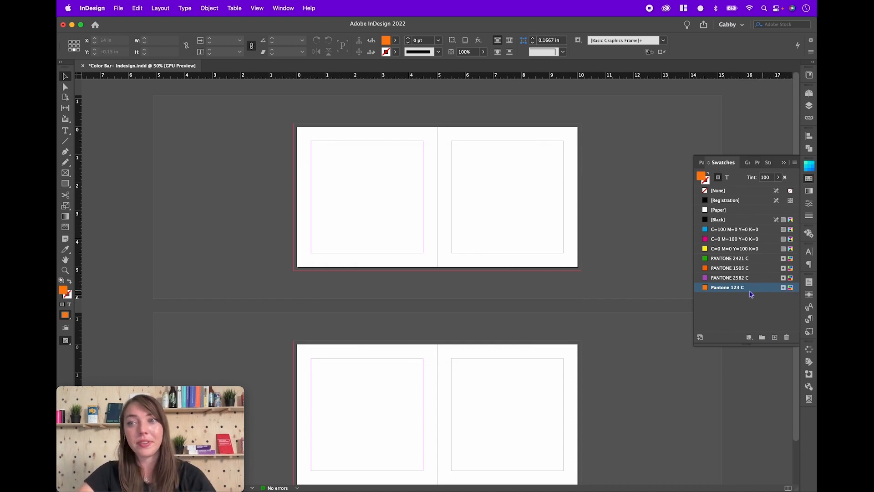
pyautogui.moveTo(757, 291)
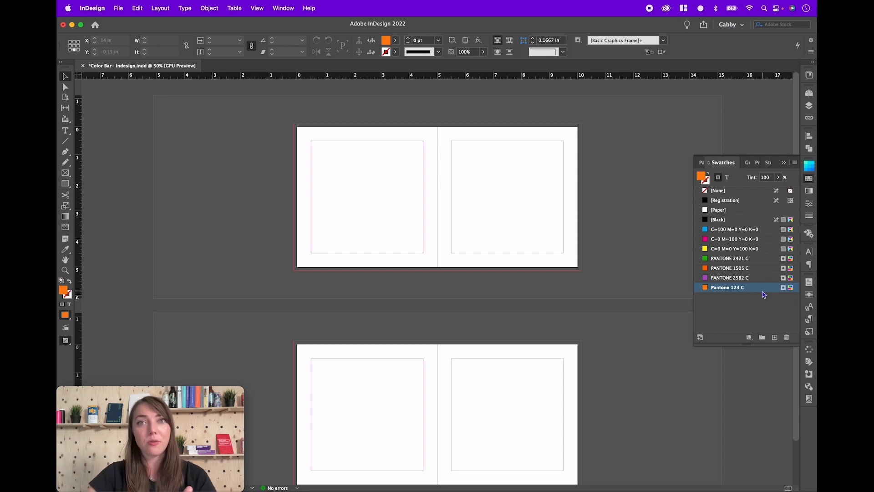
pyautogui.click(647, 162)
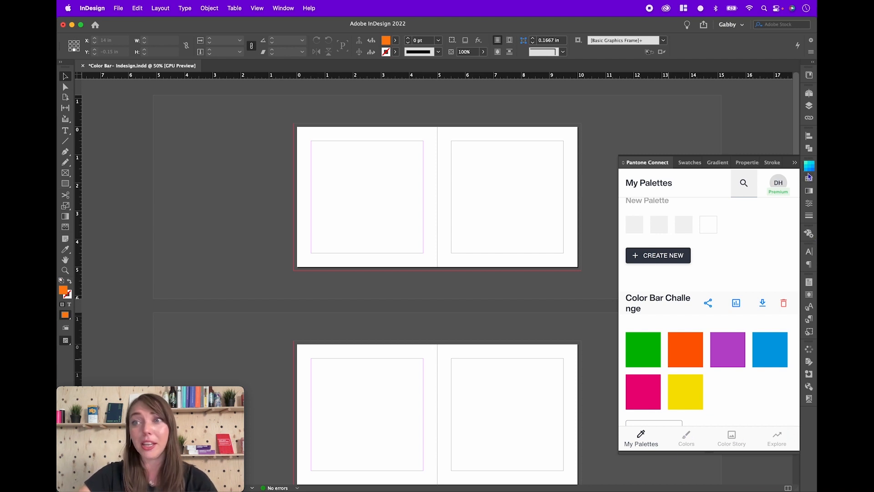
pyautogui.click(810, 179)
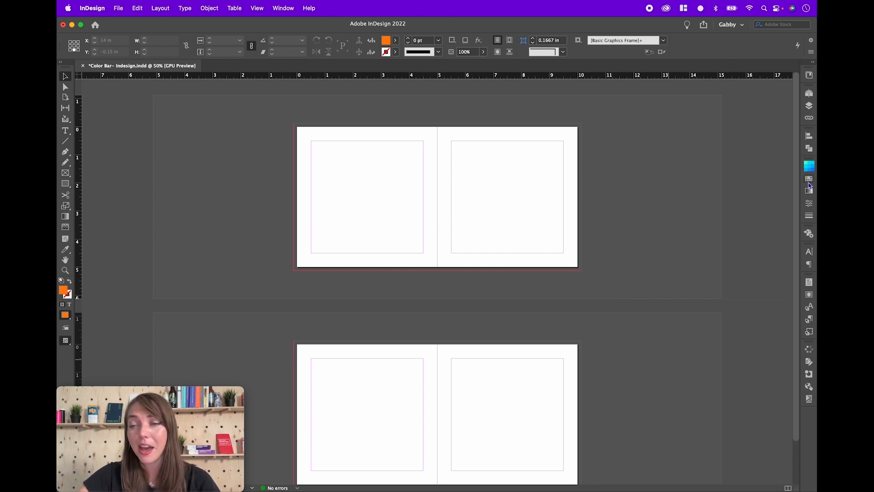
# Collapse the InDesign panel before moving to the Color Bar- Illustrator.ai document
pyautogui.click(809, 179)
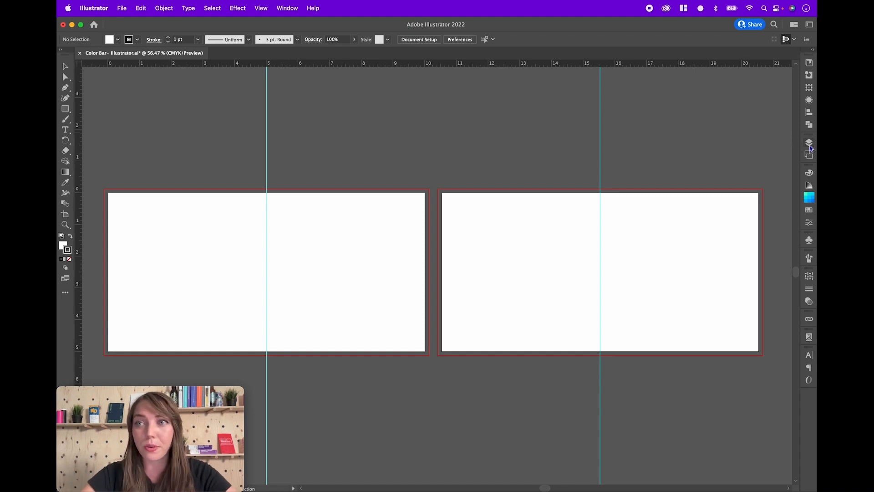
# Rename Layer 1 to 'Background' and add a new 'Artwork' layer above it
pyautogui.click(809, 142)
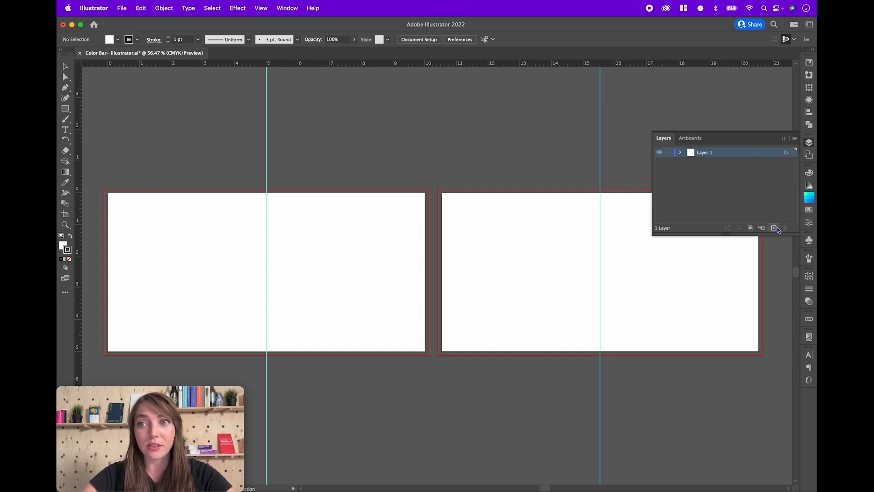
pyautogui.doubleClick(705, 152)
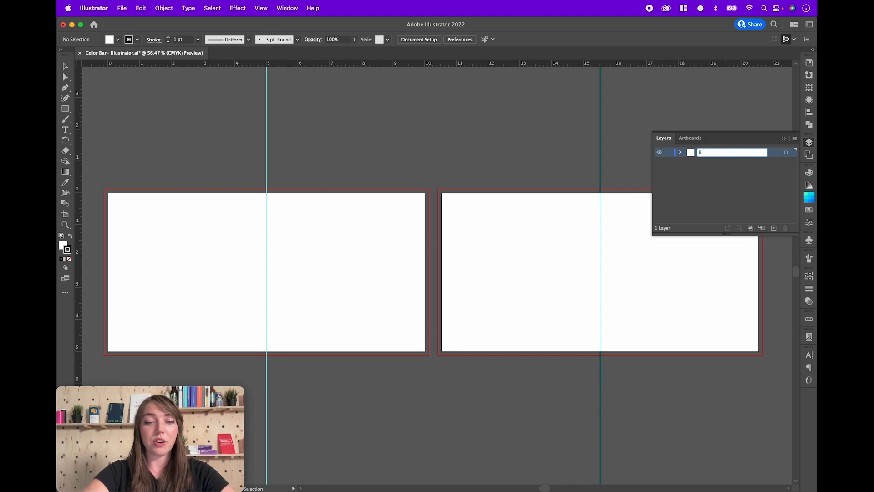
pyautogui.write('Background')
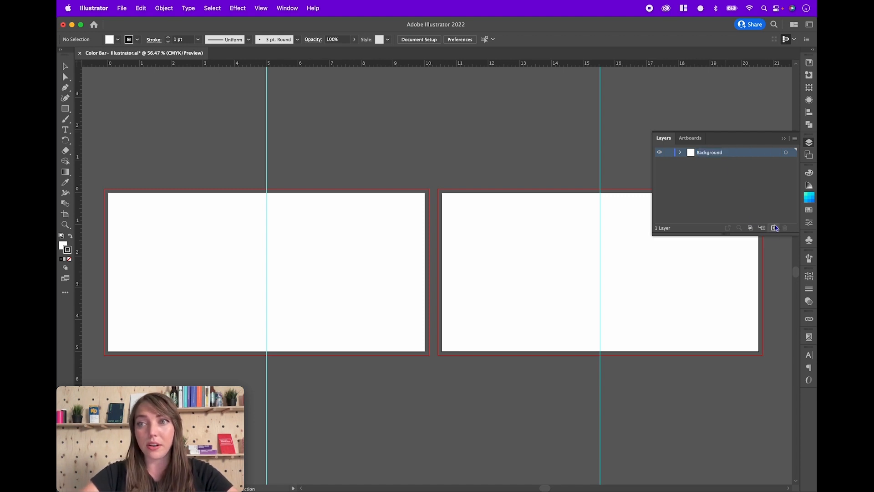
pyautogui.click(774, 228)
pyautogui.write('Artwork')
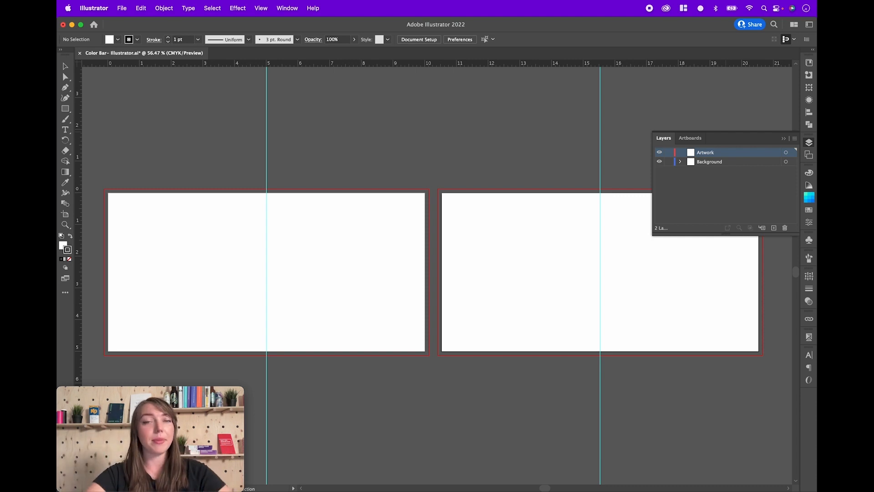
pyautogui.moveTo(812, 145)
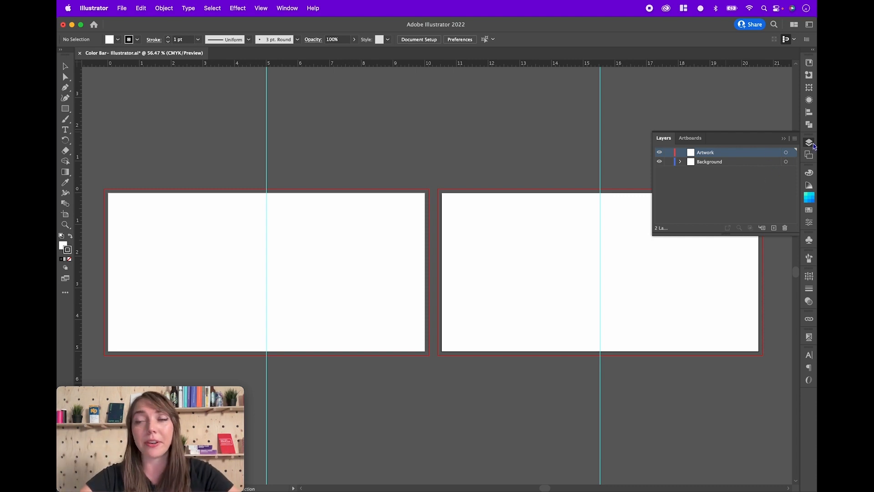
pyautogui.click(809, 142)
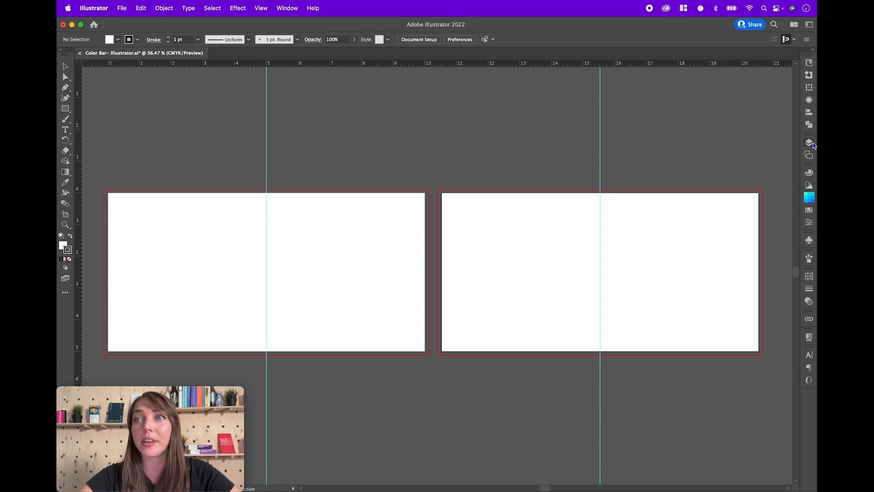
pyautogui.moveTo(536, 130)
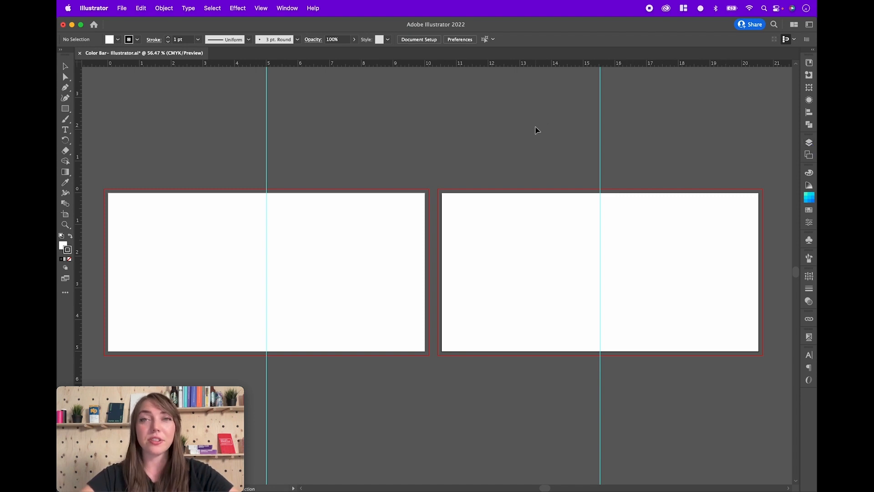
pyautogui.moveTo(762, 244)
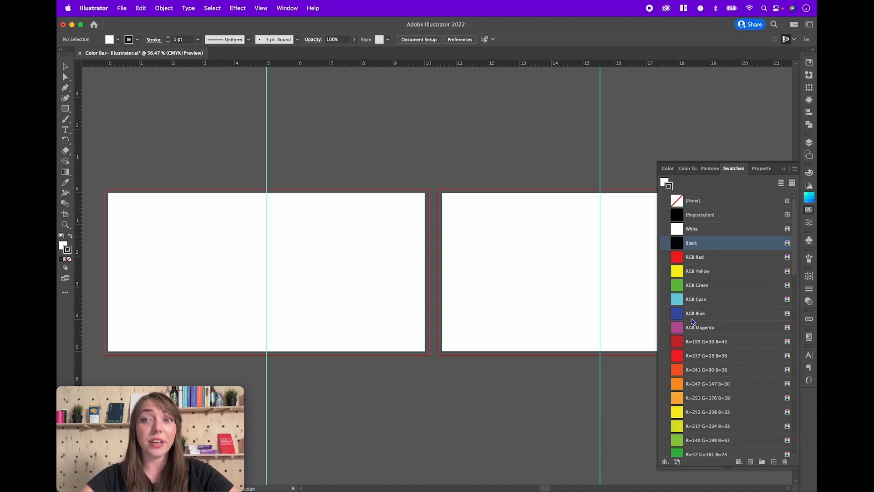
# Scroll through the default RGB swatches, gradients, patterns and Grays group, then back to top
pyautogui.scroll(-3)
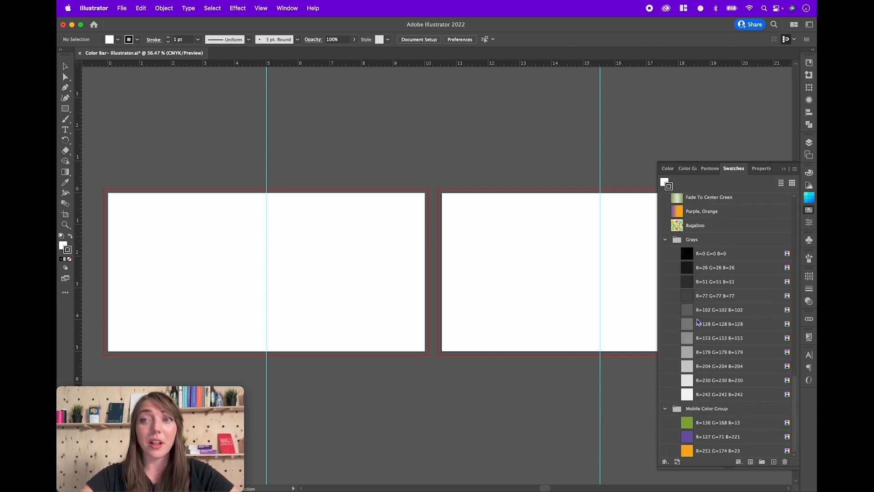
pyautogui.scroll(3)
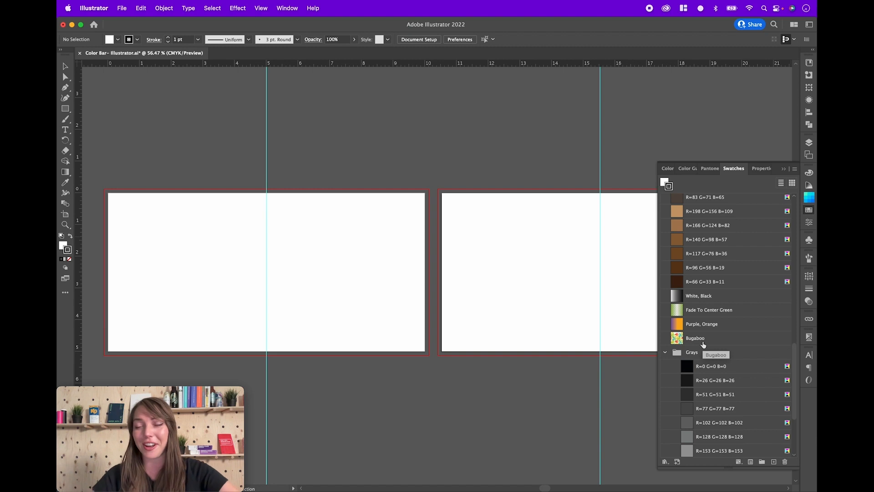
pyautogui.scroll(-3)
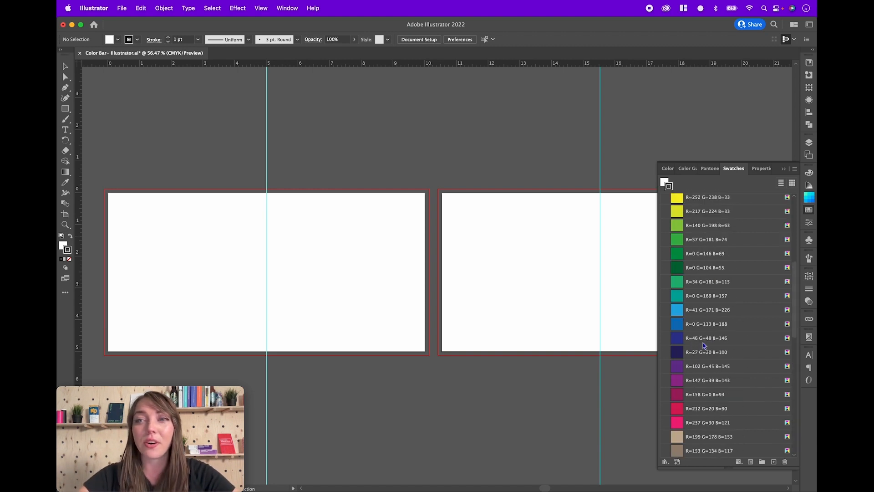
pyautogui.scroll(3)
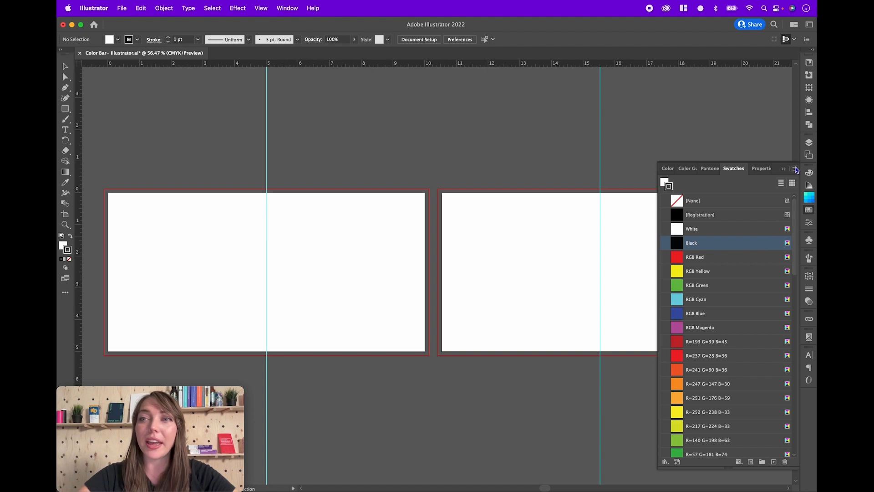
# Delete all unused default swatches and the Grays group, keeping None, Registration, White and Black
pyautogui.click(796, 168)
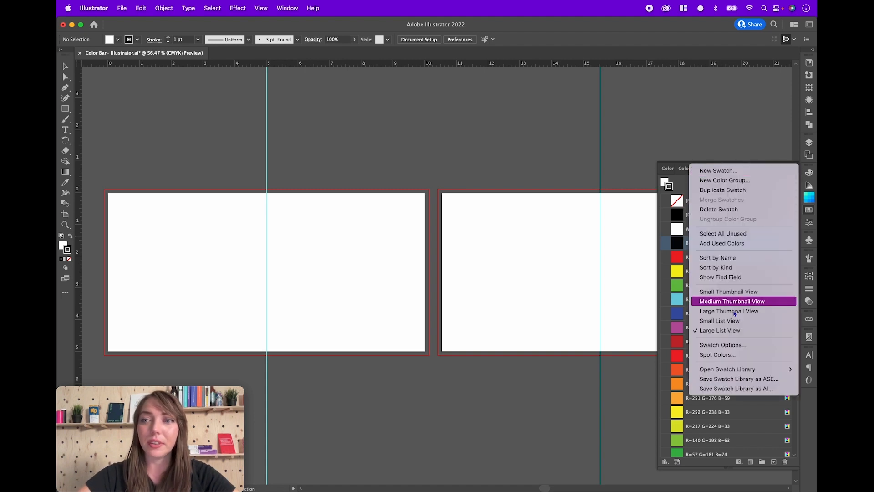
pyautogui.moveTo(735, 340)
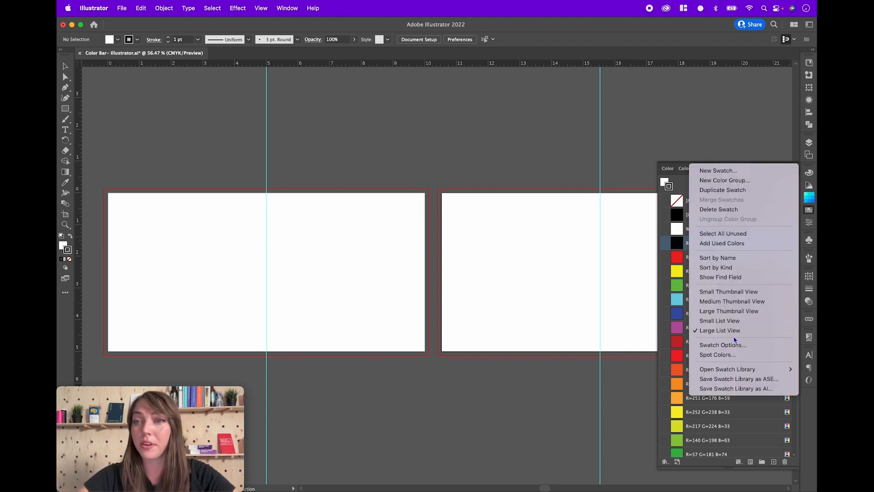
pyautogui.moveTo(723, 233)
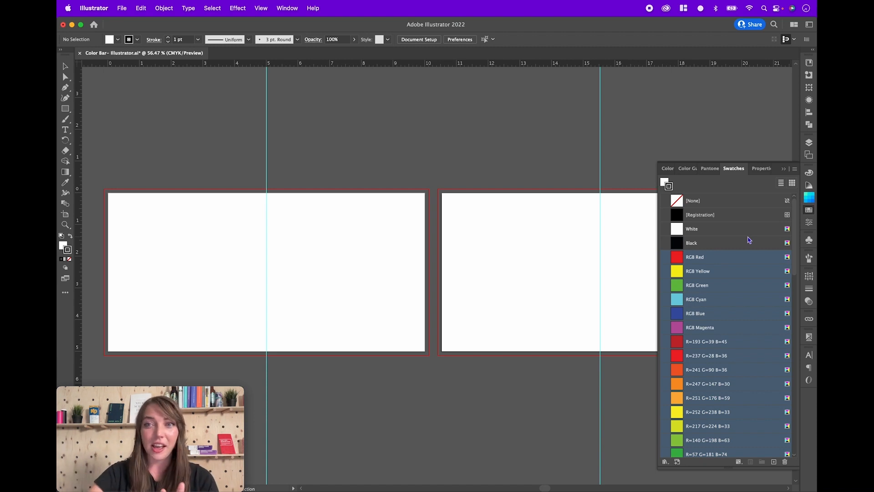
pyautogui.moveTo(792, 266)
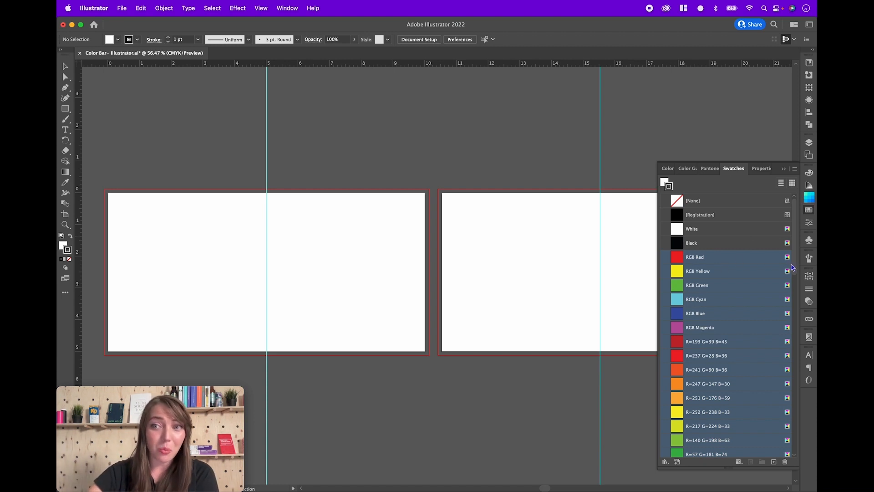
pyautogui.moveTo(788, 257)
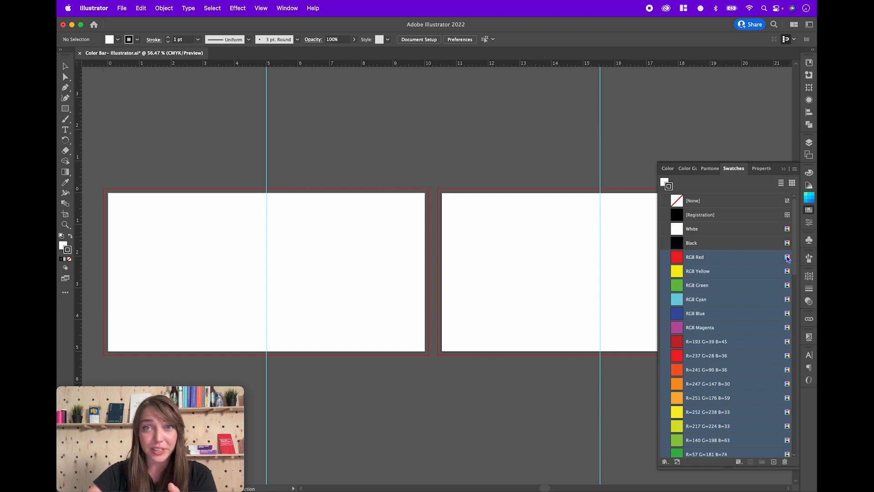
pyautogui.moveTo(736, 325)
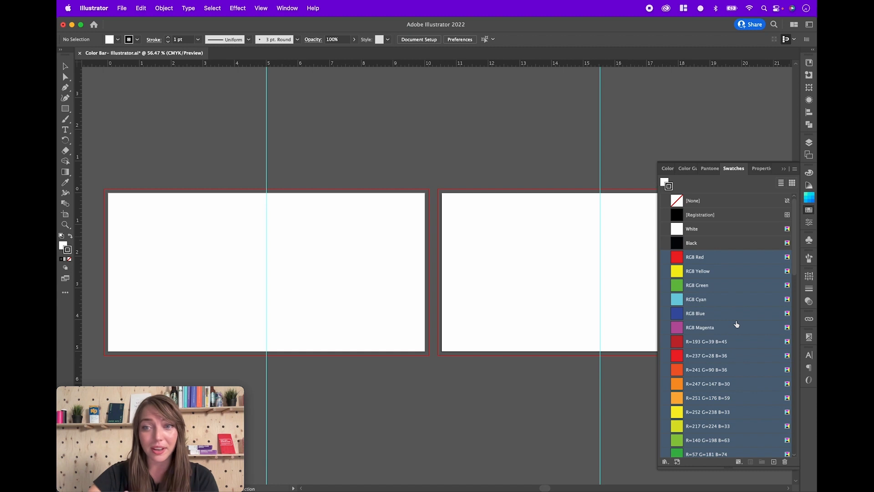
pyautogui.click(786, 462)
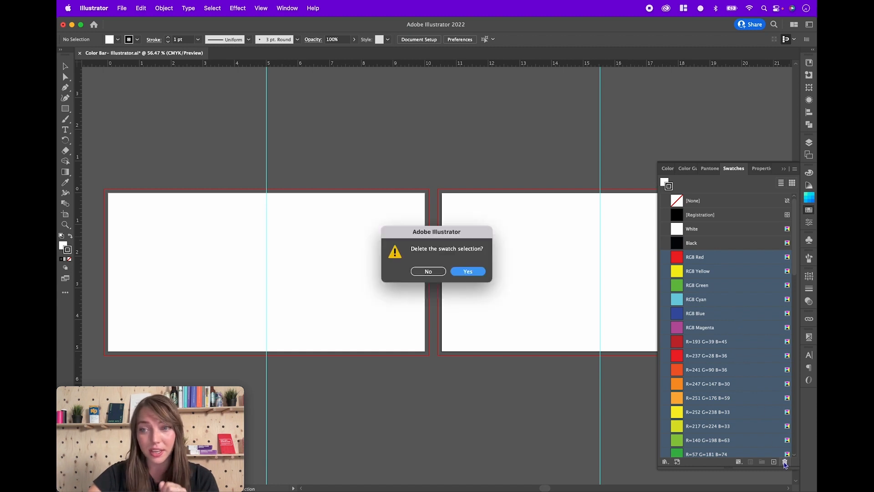
pyautogui.click(467, 271)
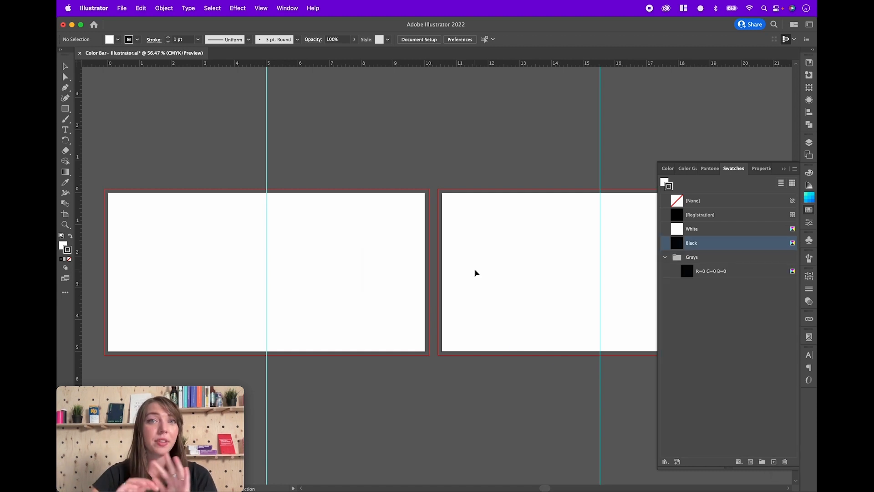
pyautogui.click(703, 265)
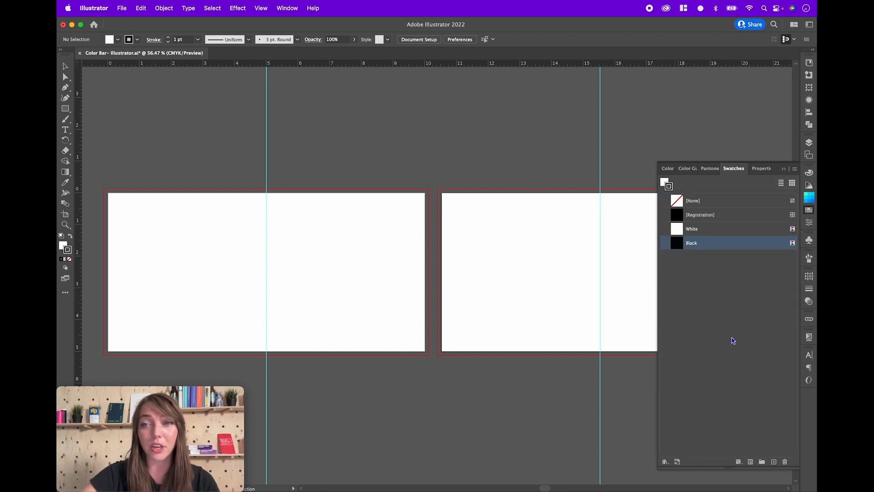
pyautogui.click(732, 311)
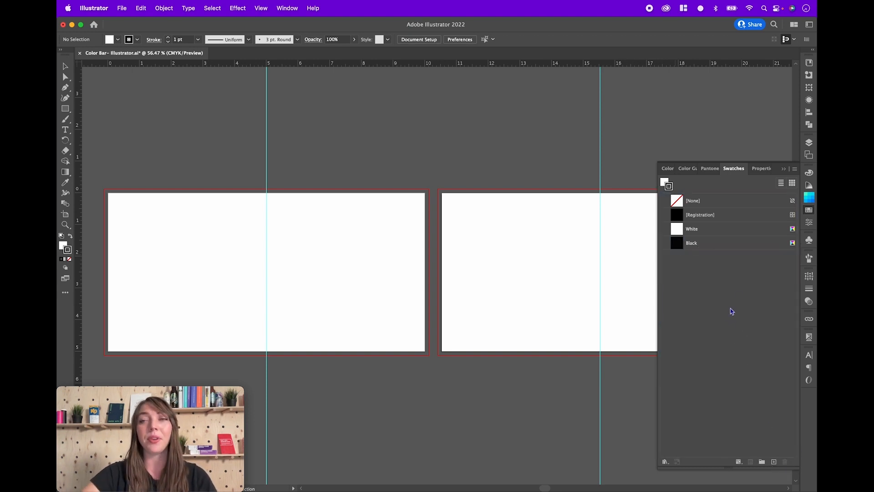
# Redefine the Black swatch as C0 M0 Y0 K100
pyautogui.doubleClick(692, 243)
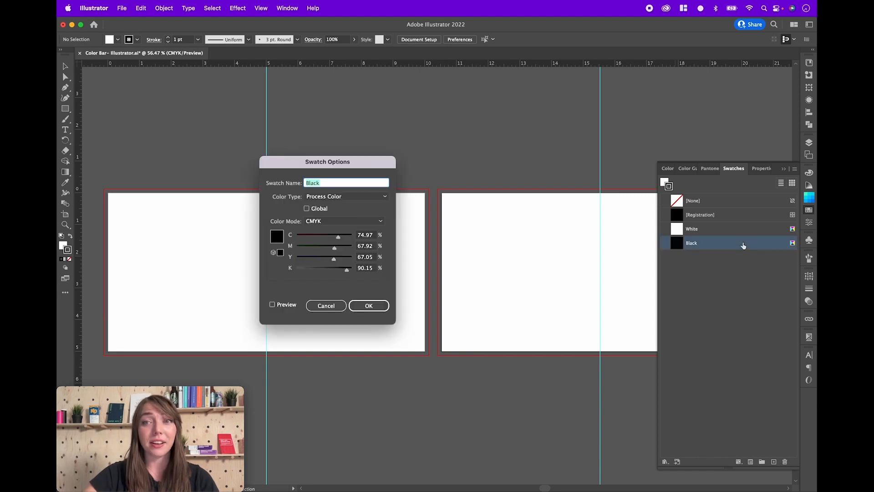
pyautogui.moveTo(327, 162); pyautogui.dragTo(357, 162)
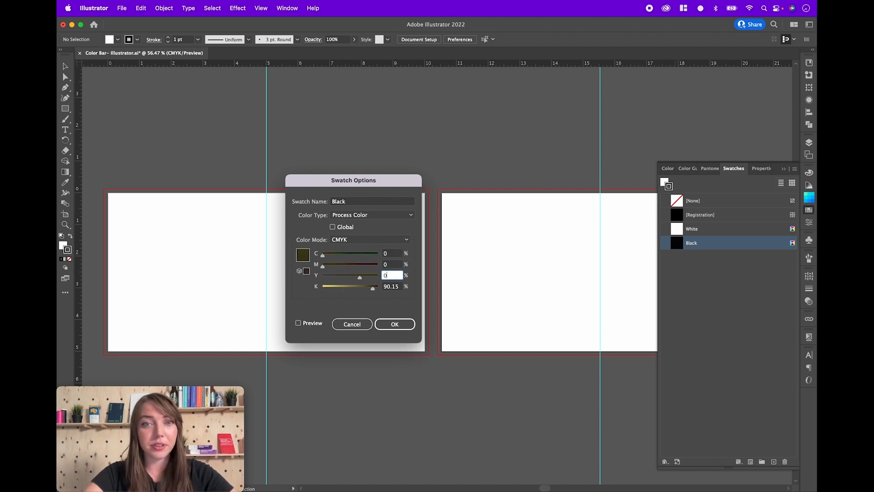
pyautogui.write('100')
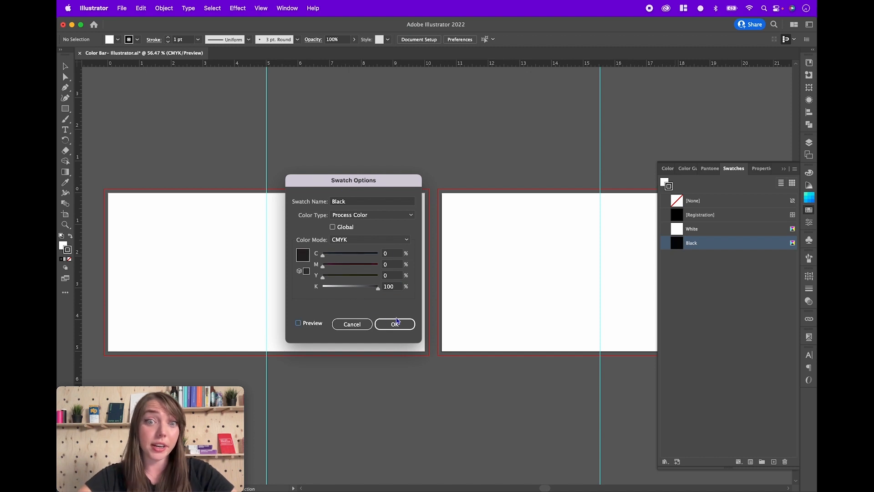
pyautogui.click(395, 324)
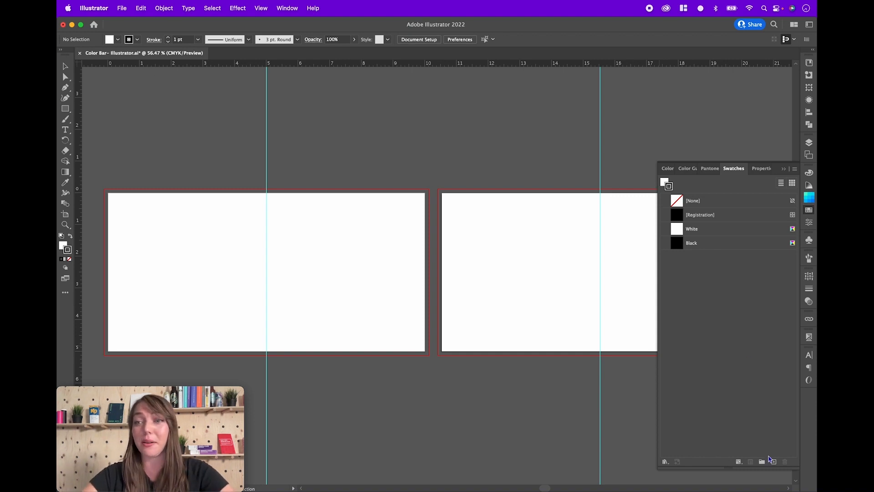
# Create three global process swatches: 100% cyan, 100% magenta and 100% yellow
pyautogui.click(773, 462)
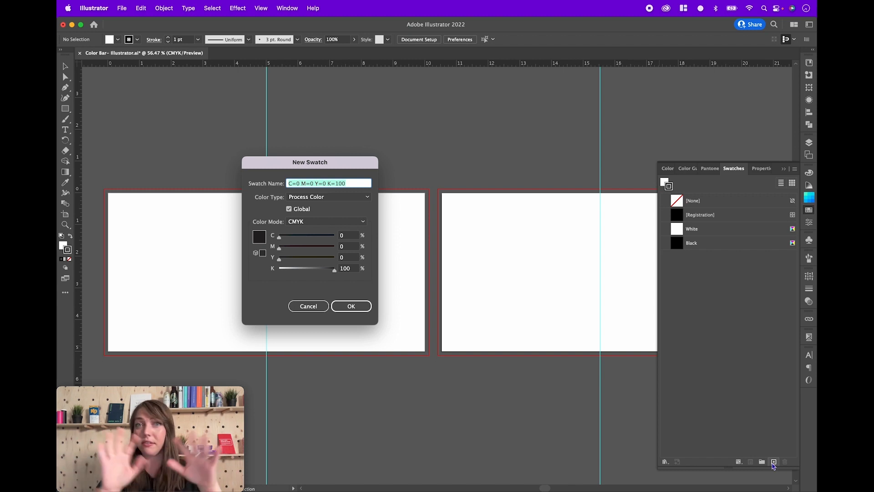
pyautogui.moveTo(738, 367)
pyautogui.write('100')
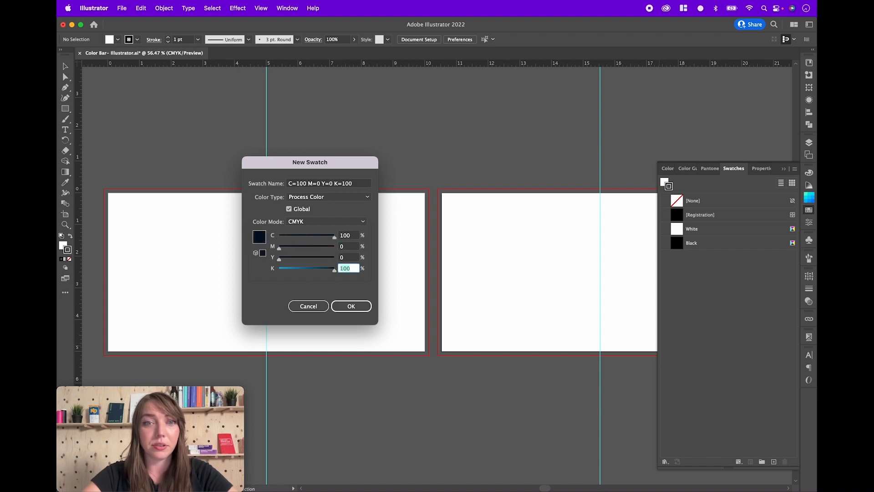
pyautogui.click(351, 306)
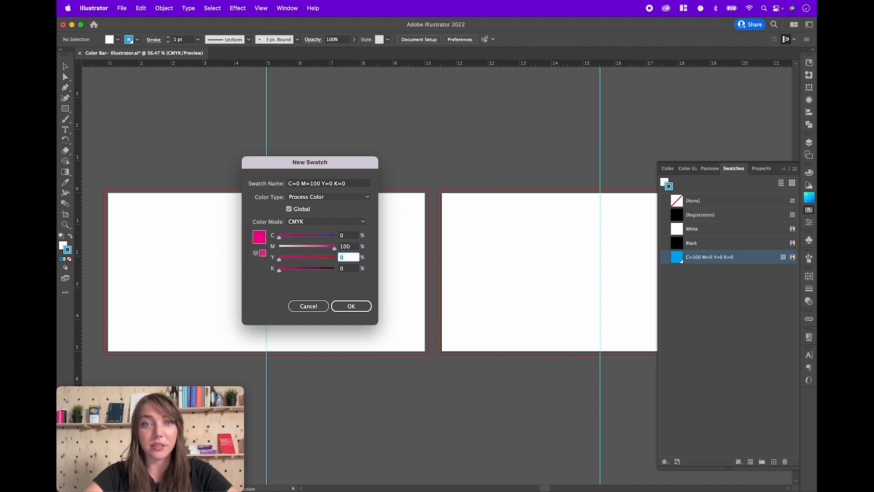
pyautogui.click(351, 306)
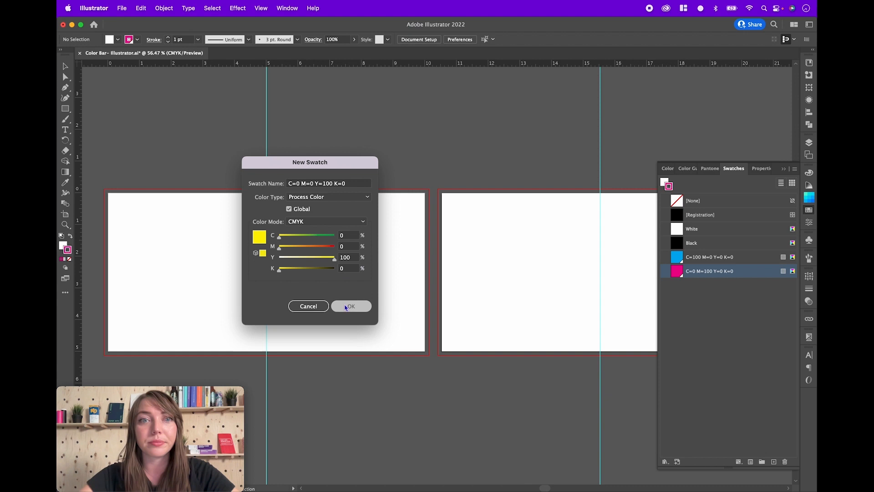
pyautogui.click(350, 306)
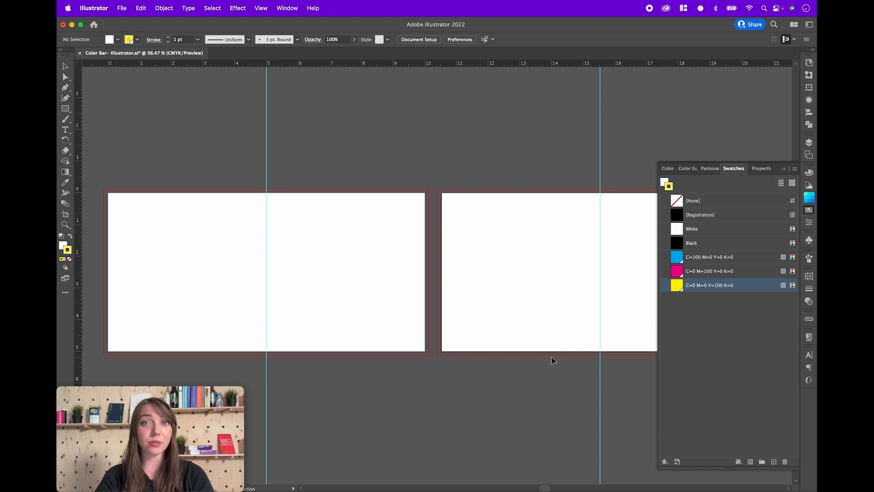
pyautogui.moveTo(809, 204)
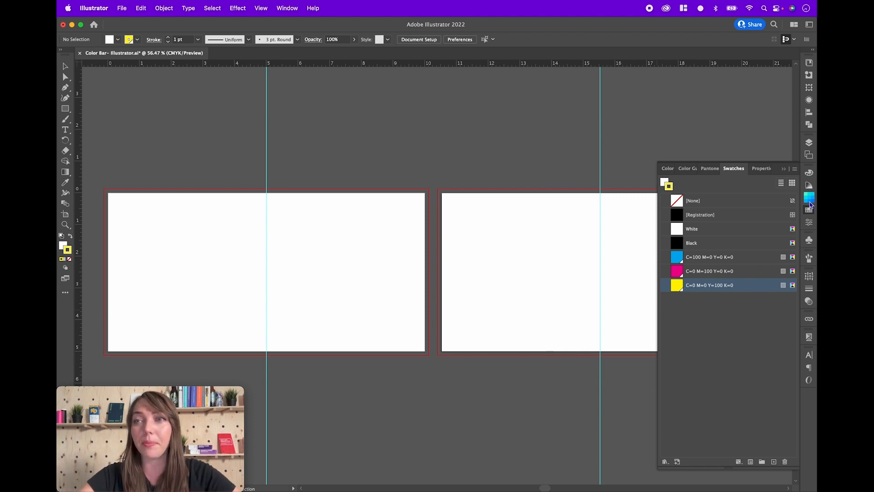
# Add PANTONE 2421 C, 1505 C and 2582 C from the Color Bar Challenge palette
pyautogui.click(696, 168)
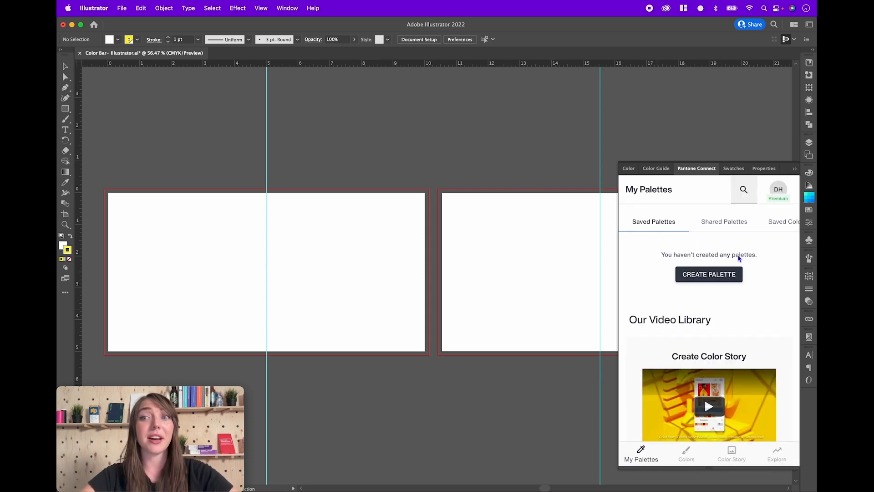
pyautogui.click(709, 273)
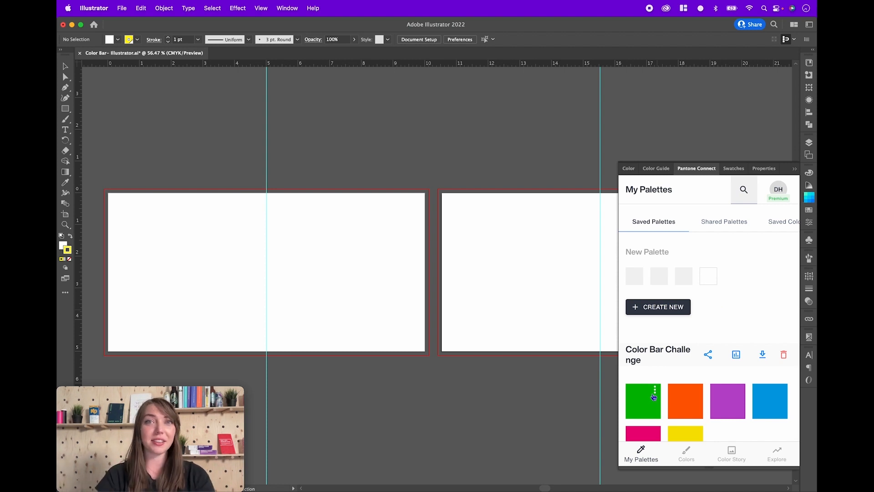
pyautogui.moveTo(692, 332)
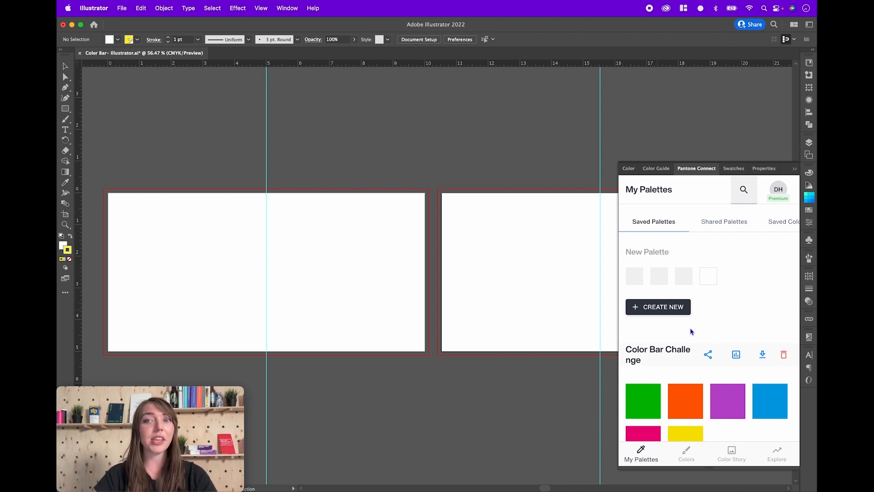
pyautogui.moveTo(663, 310)
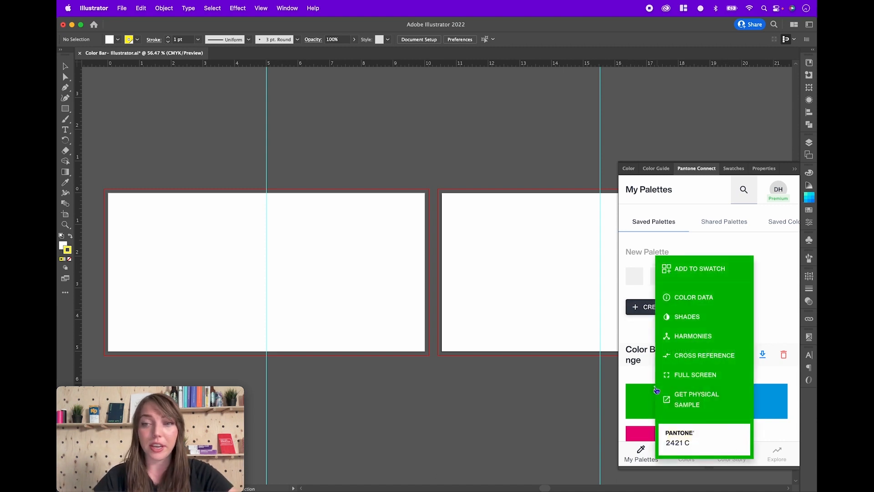
pyautogui.moveTo(700, 269)
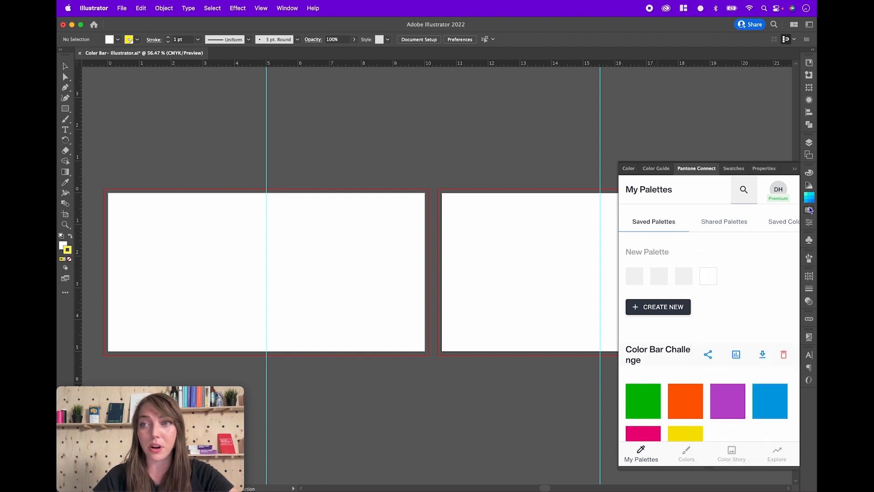
pyautogui.click(734, 168)
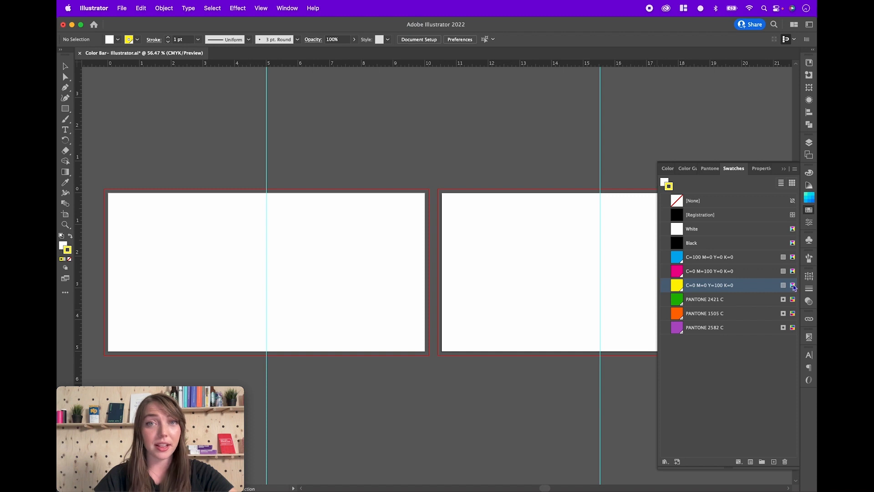
pyautogui.doubleClick(710, 285)
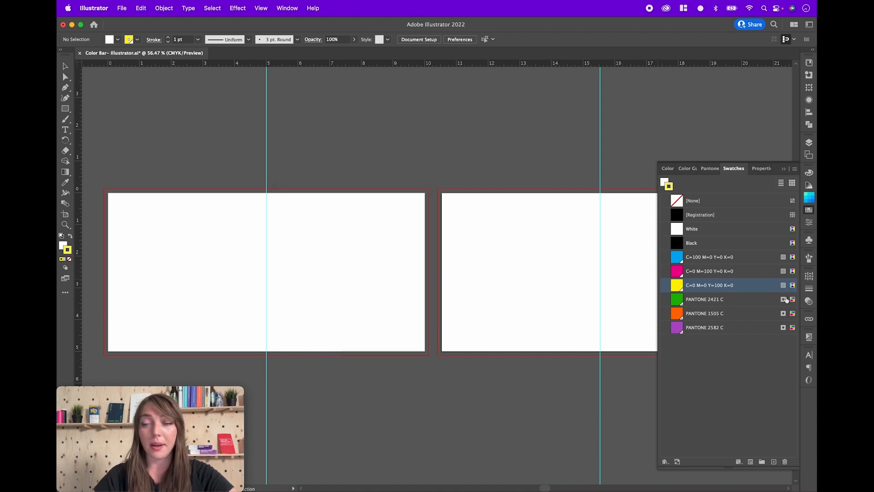
pyautogui.doubleClick(704, 299)
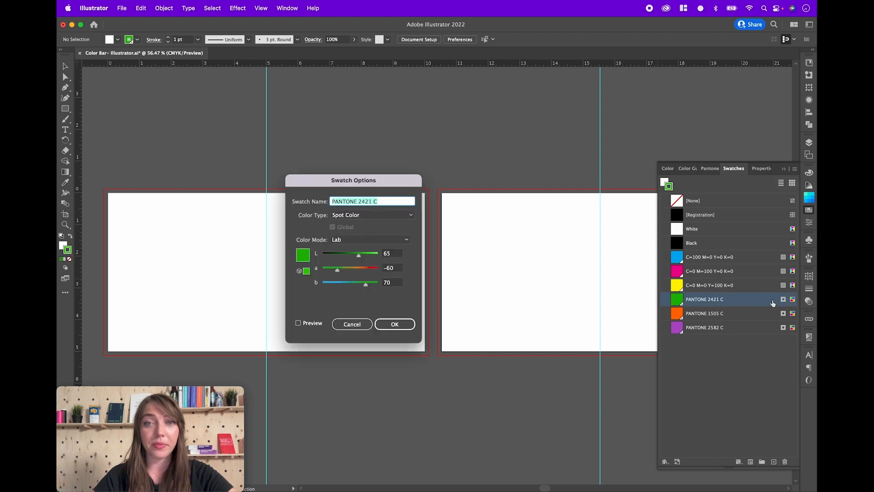
pyautogui.moveTo(761, 326)
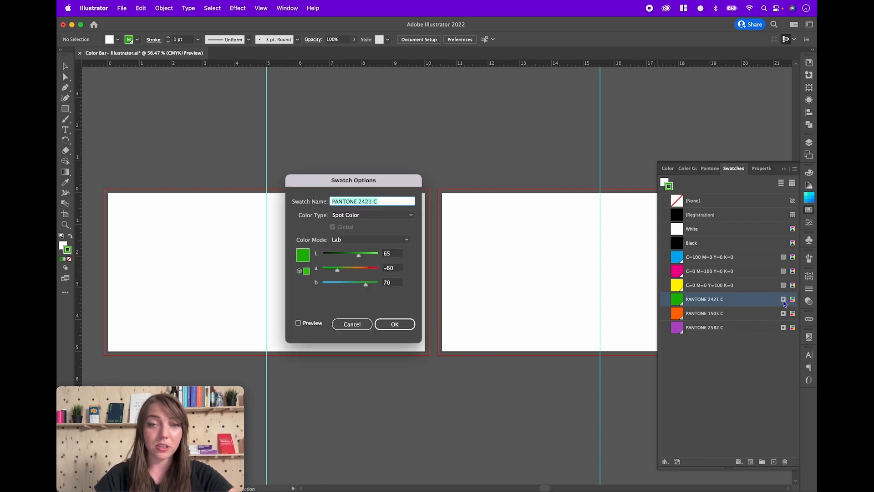
pyautogui.click(394, 324)
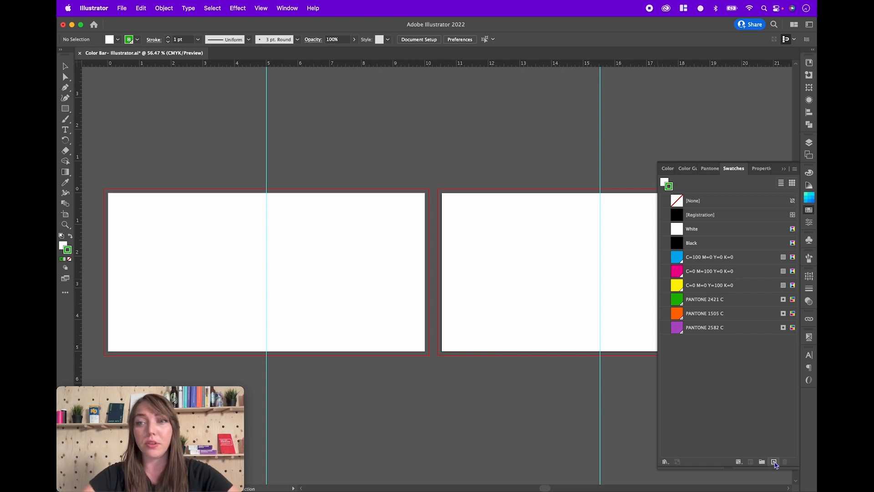
pyautogui.click(774, 461)
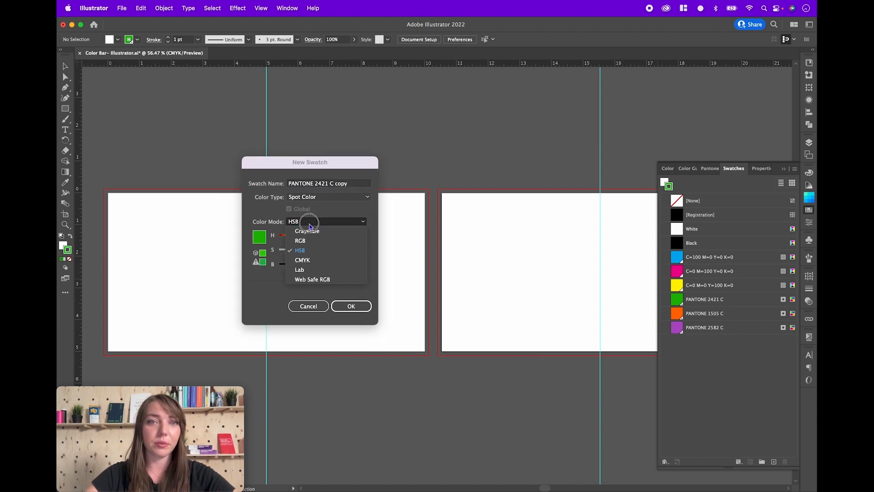
pyautogui.click(302, 260)
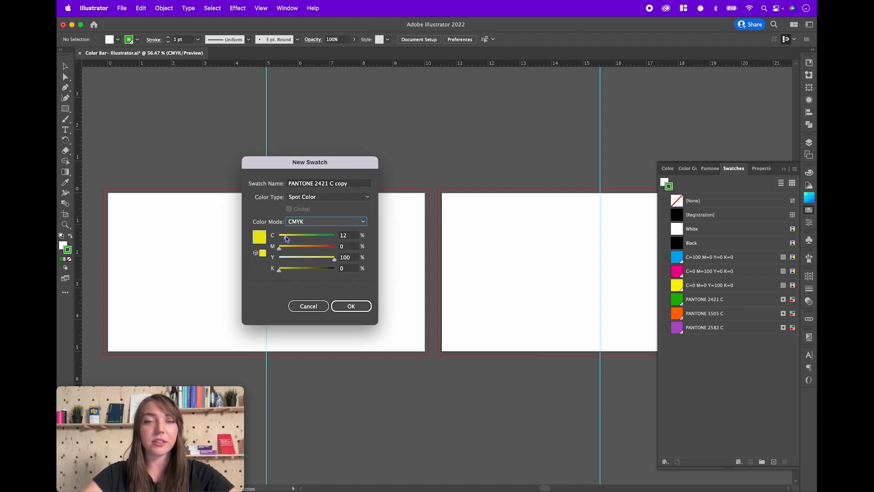
pyautogui.click(329, 183)
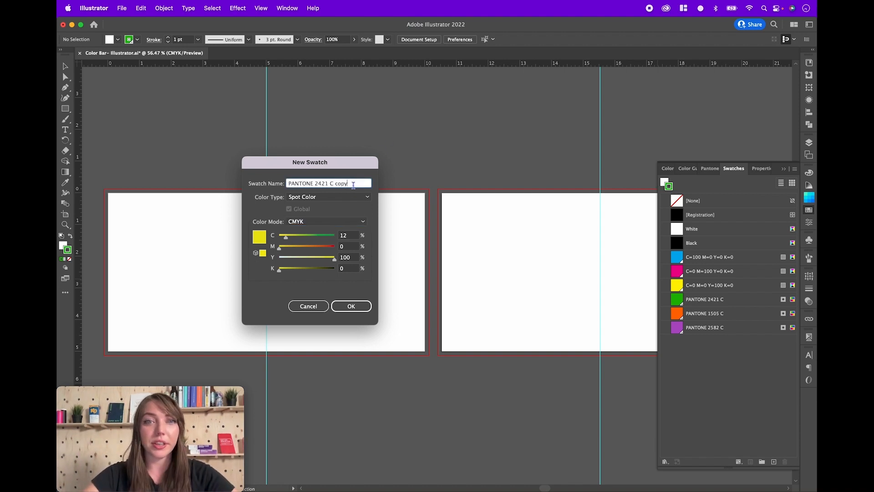
pyautogui.write('PANTONE 12')
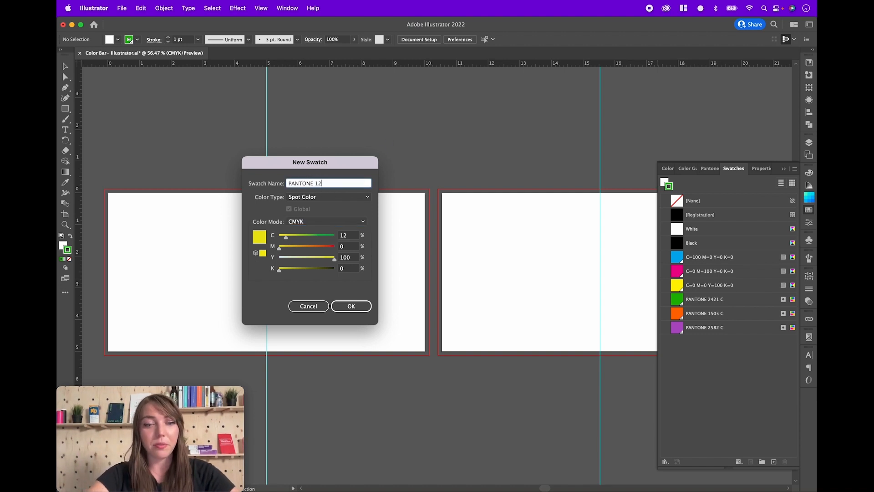
pyautogui.write('3 C')
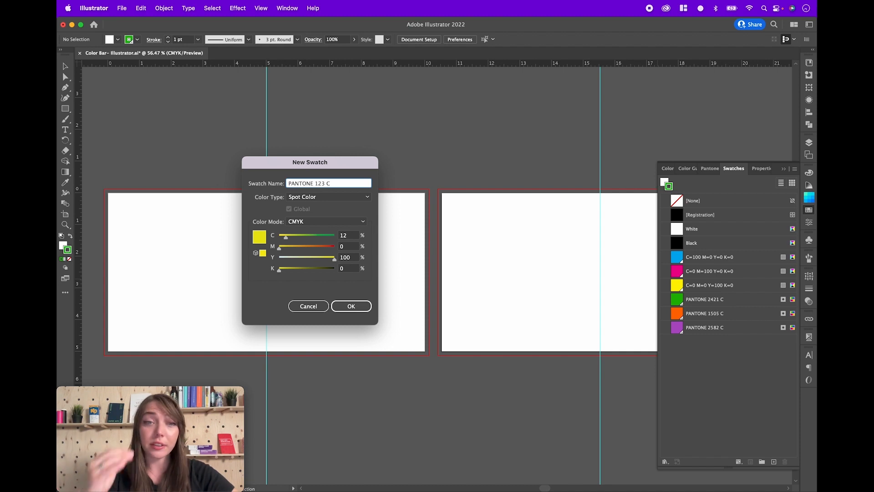
pyautogui.moveTo(287, 268)
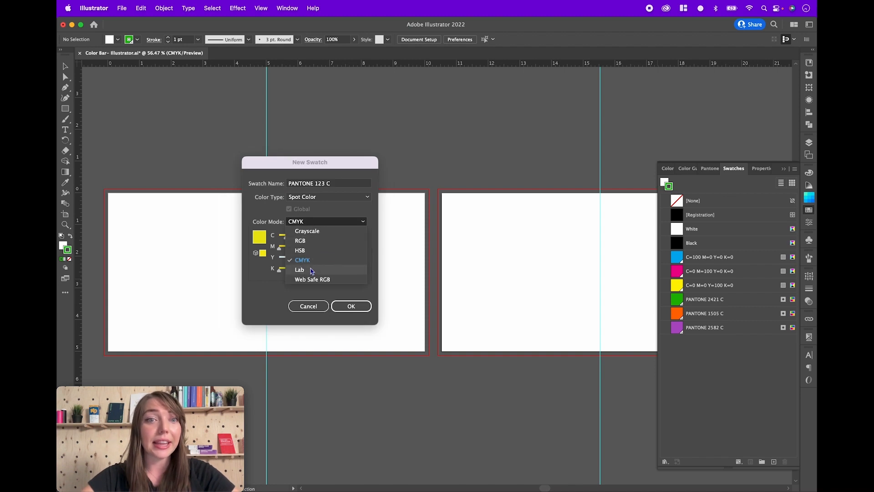
pyautogui.click(300, 269)
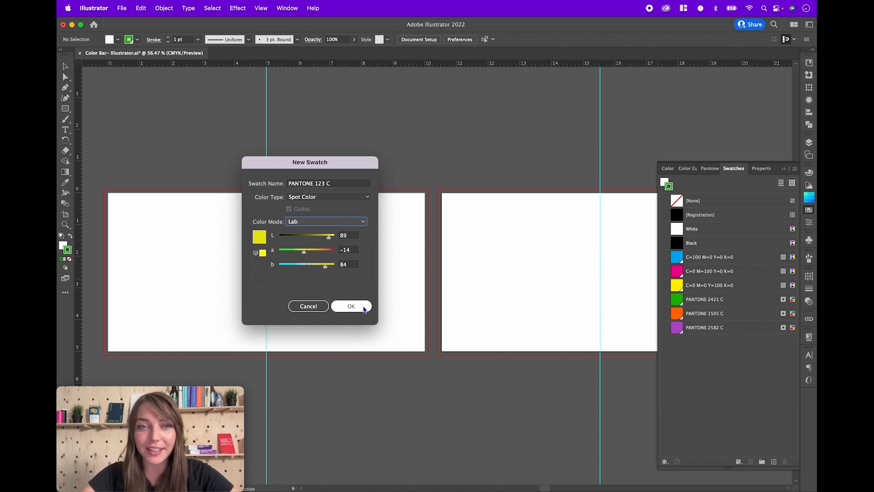
pyautogui.click(350, 306)
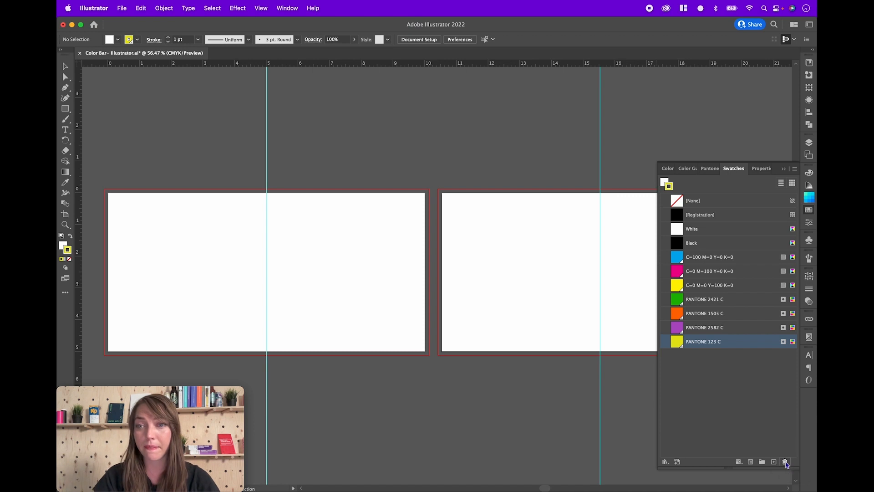
pyautogui.click(785, 462)
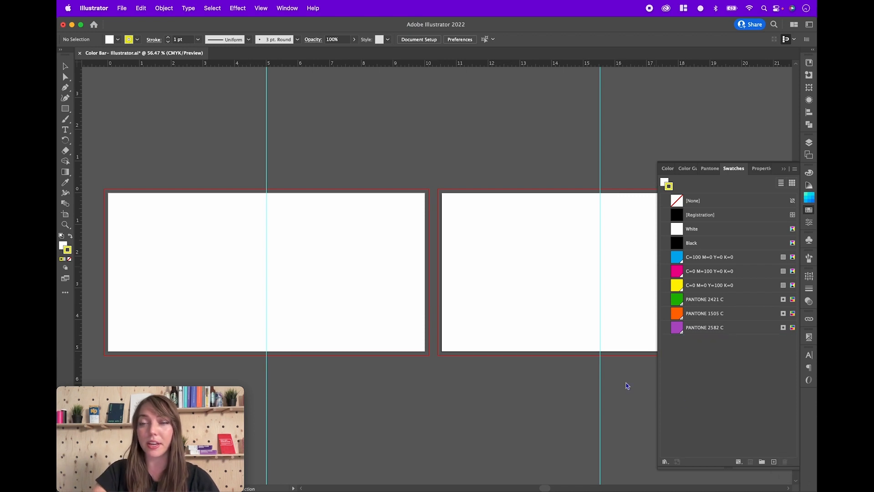